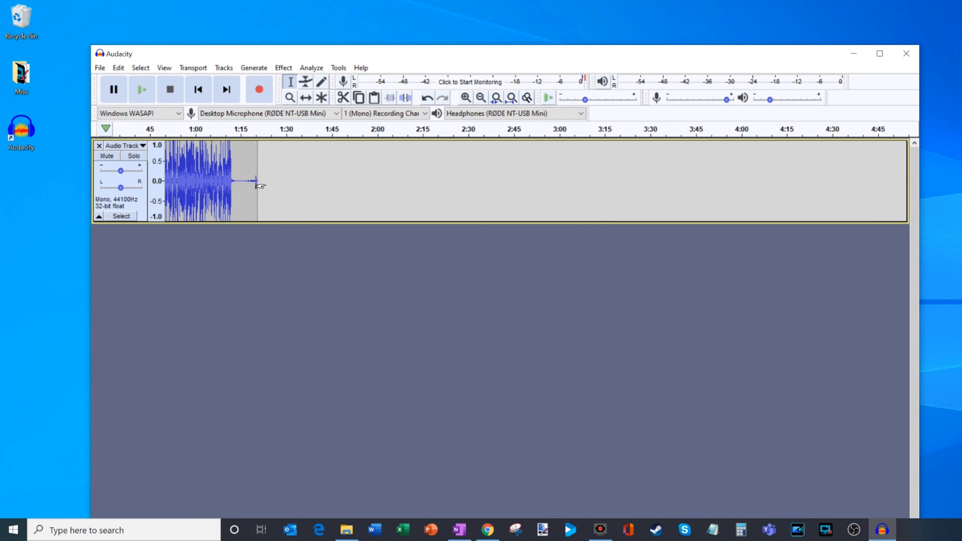
# Step: Maximize Audacity and launch the GSnap pitch-correction effect from the Effect menu
pyautogui.click(878, 53)
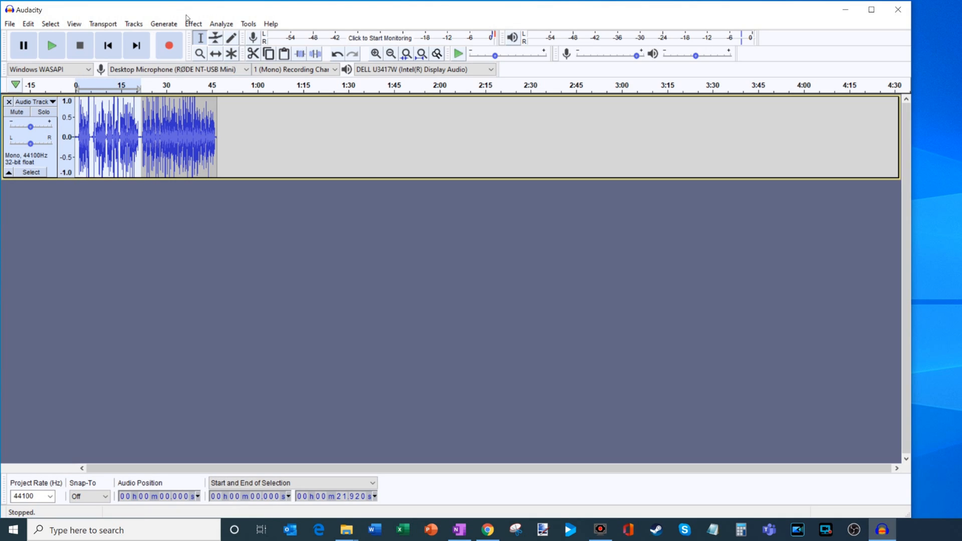
pyautogui.click(194, 23)
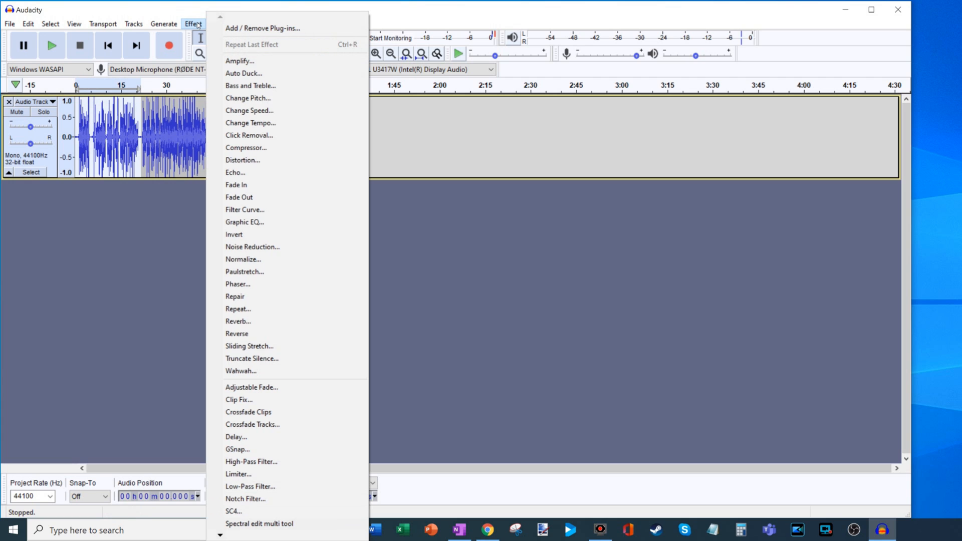
pyautogui.click(238, 448)
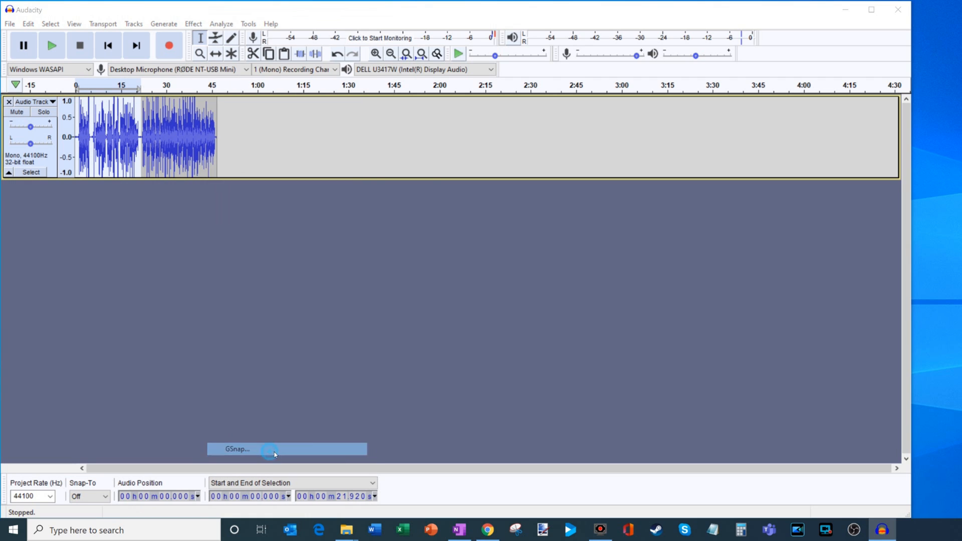
pyautogui.click(287, 449)
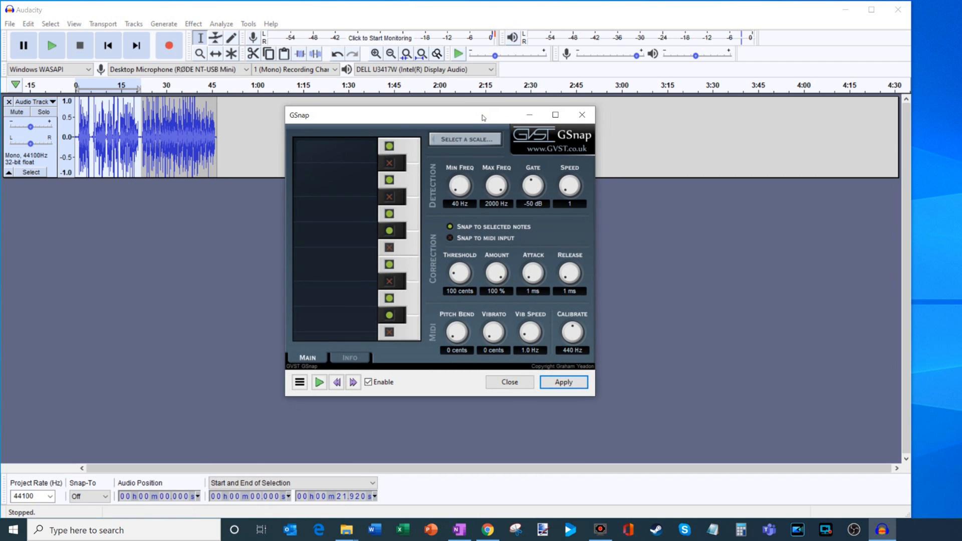
pyautogui.moveTo(444, 224)
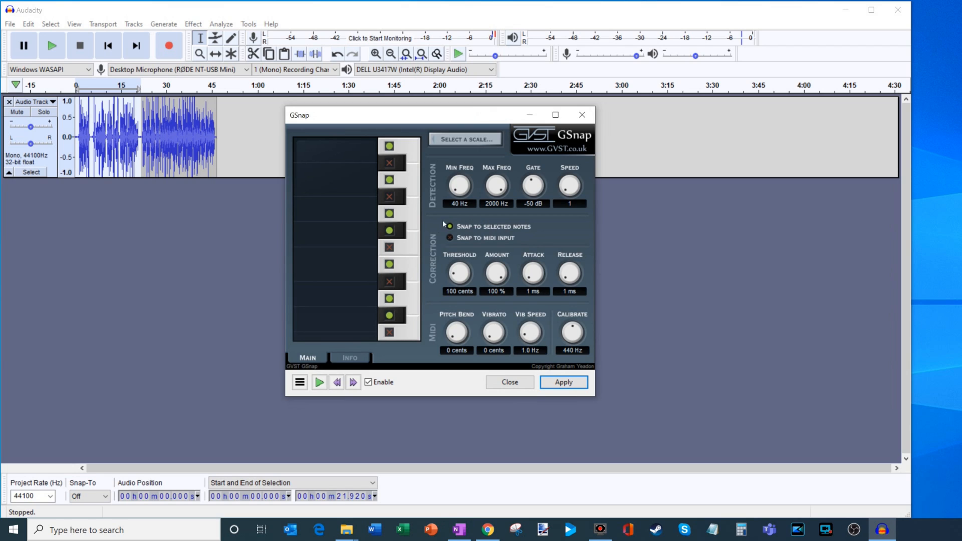
pyautogui.moveTo(476, 211)
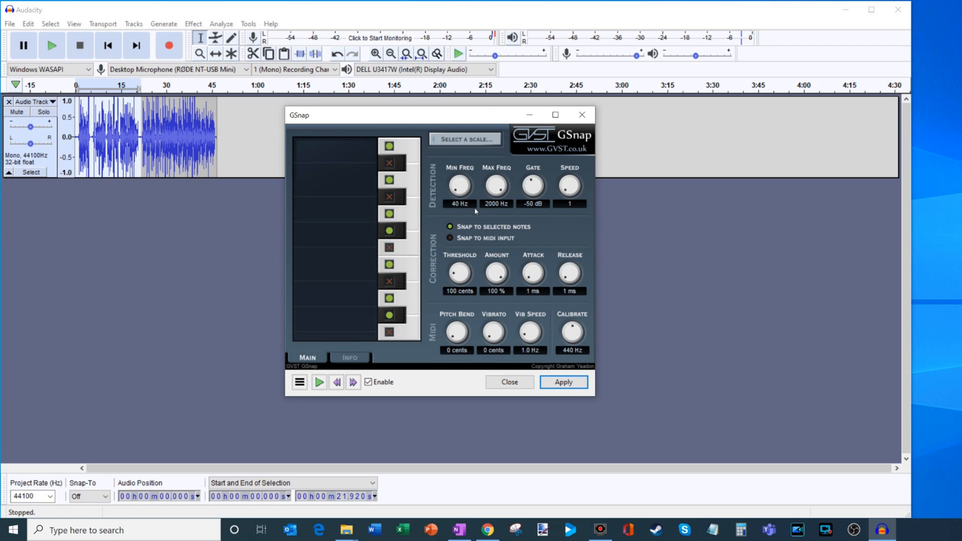
pyautogui.moveTo(429, 186)
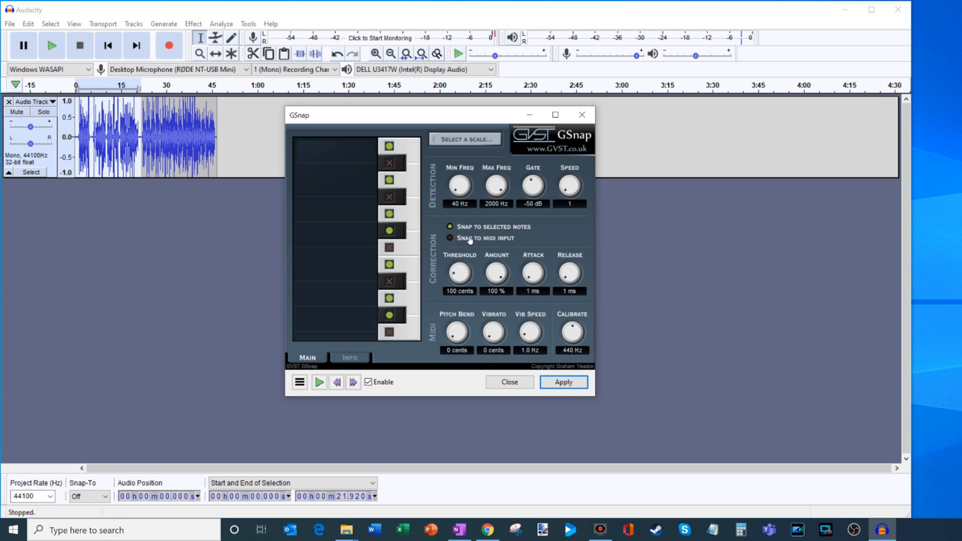
pyautogui.moveTo(479, 227)
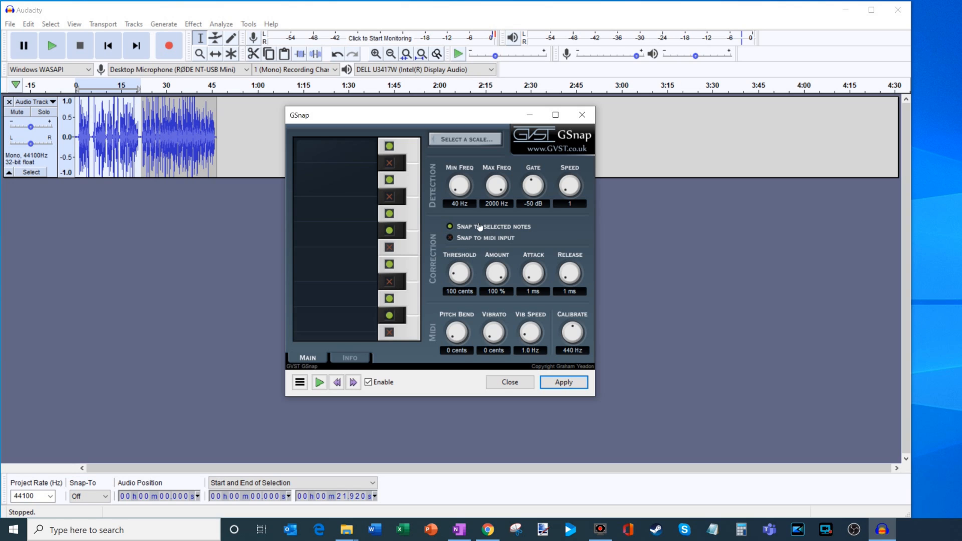
pyautogui.moveTo(463, 187)
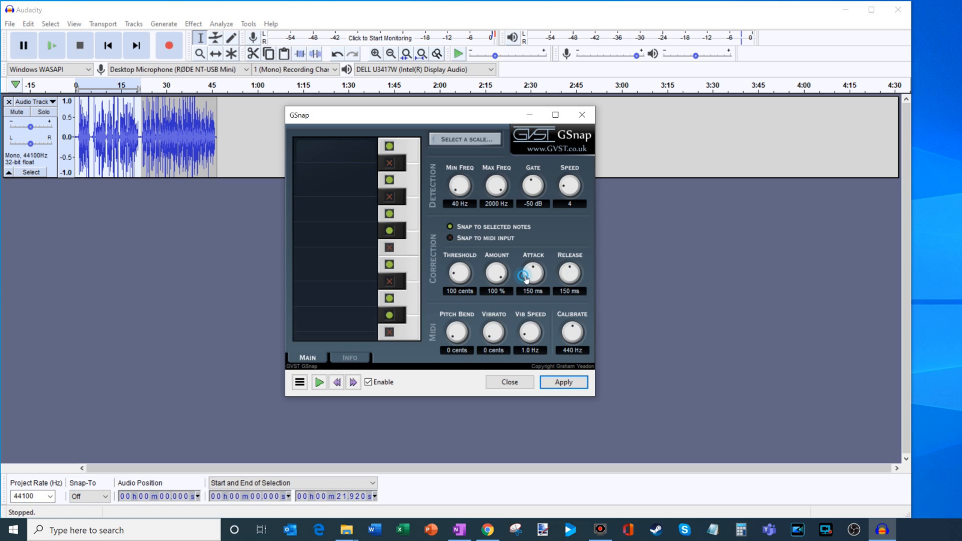
pyautogui.moveTo(495, 186)
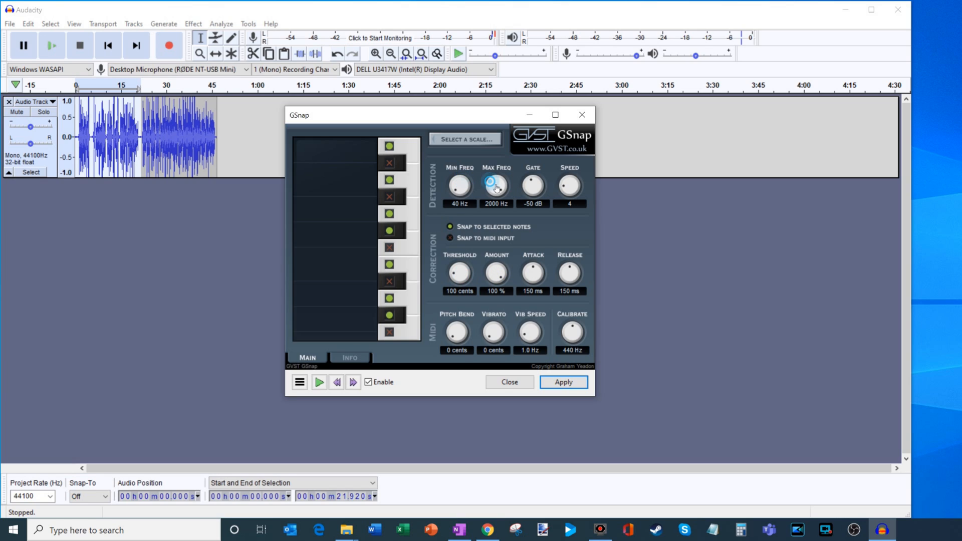
pyautogui.moveTo(462, 176)
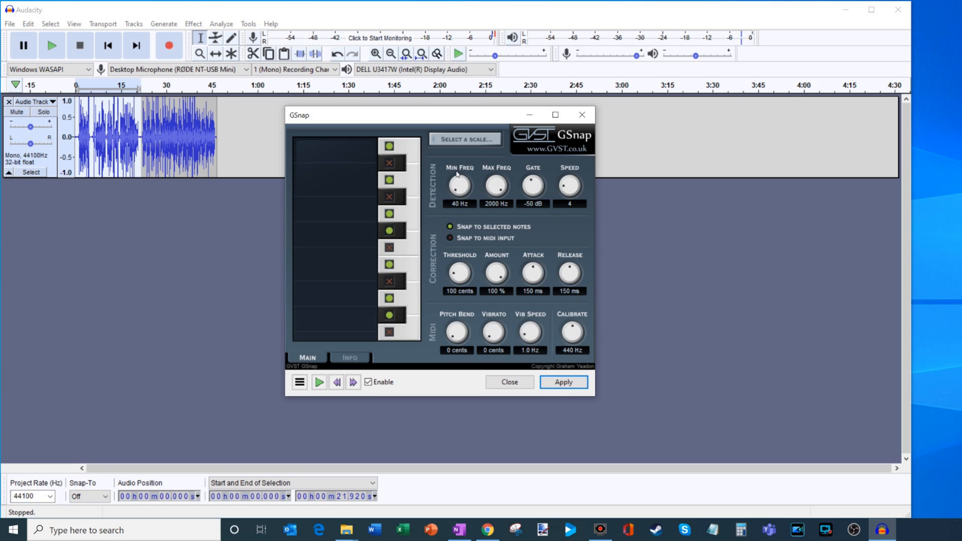
pyautogui.moveTo(463, 185)
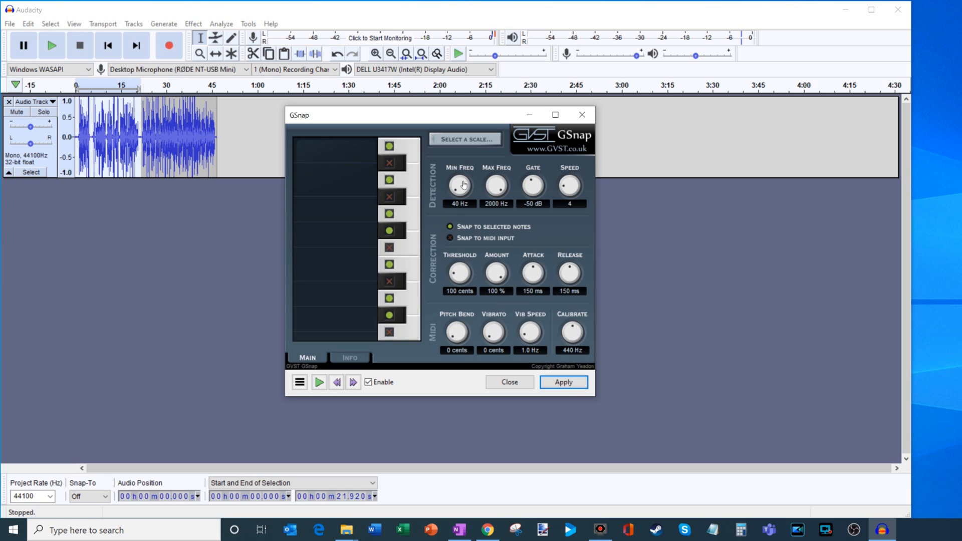
pyautogui.moveTo(501, 178)
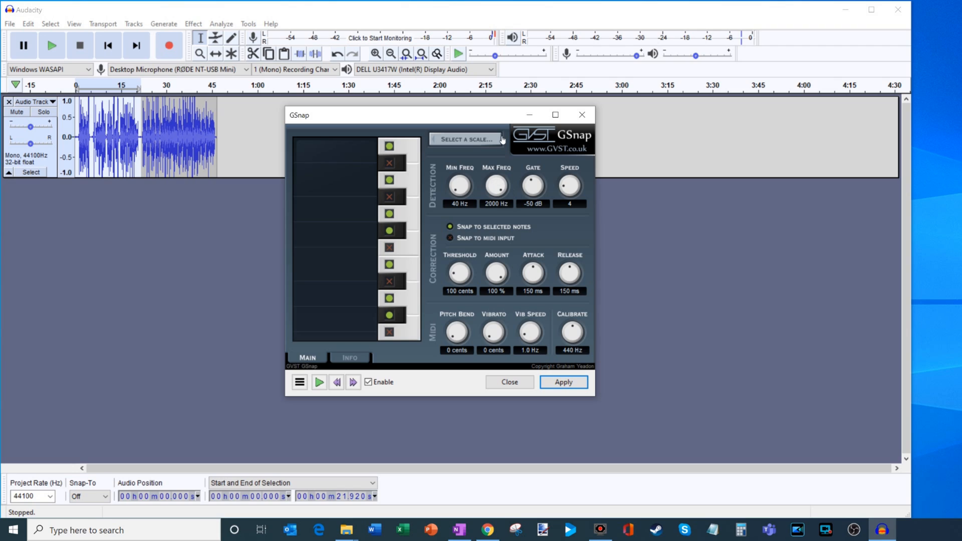
pyautogui.moveTo(460, 190)
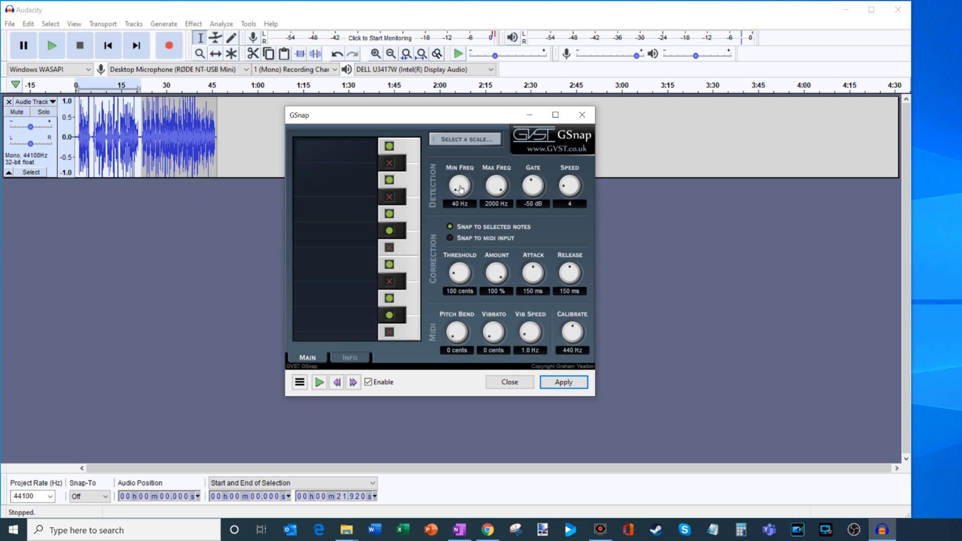
pyautogui.moveTo(504, 186)
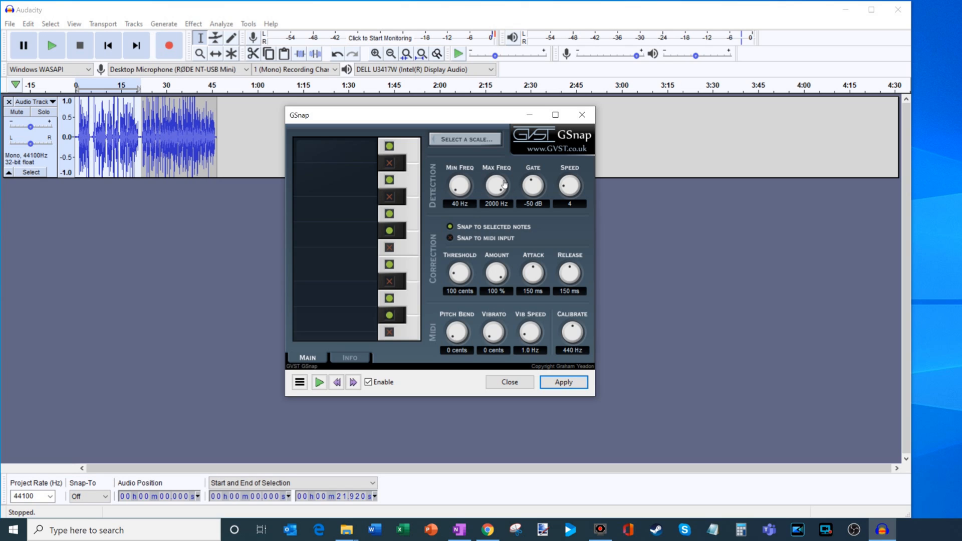
pyautogui.moveTo(465, 192)
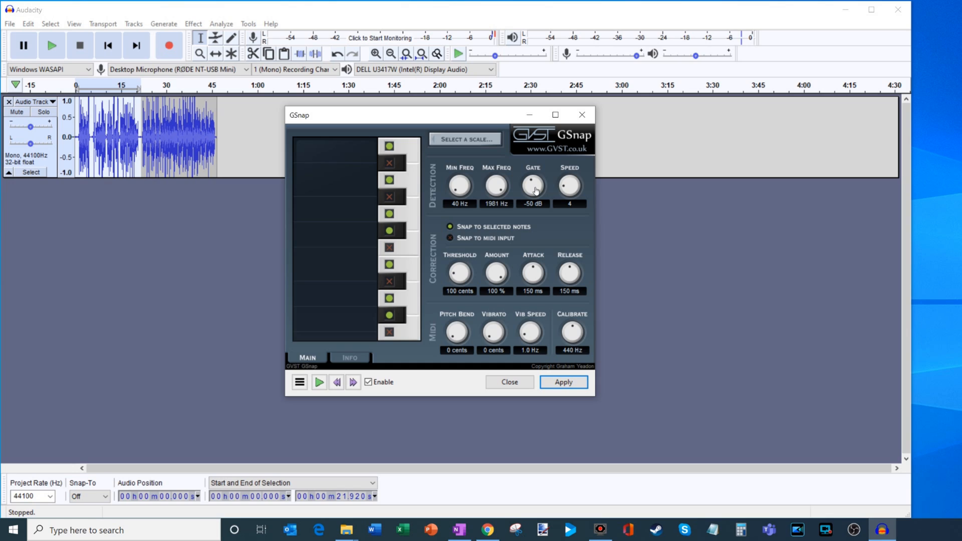
pyautogui.moveTo(533, 209)
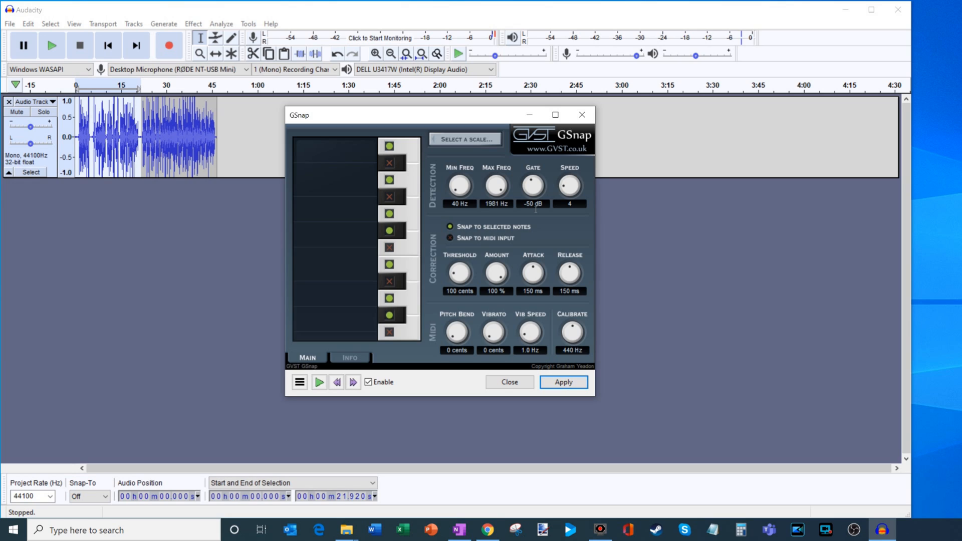
pyautogui.moveTo(536, 200)
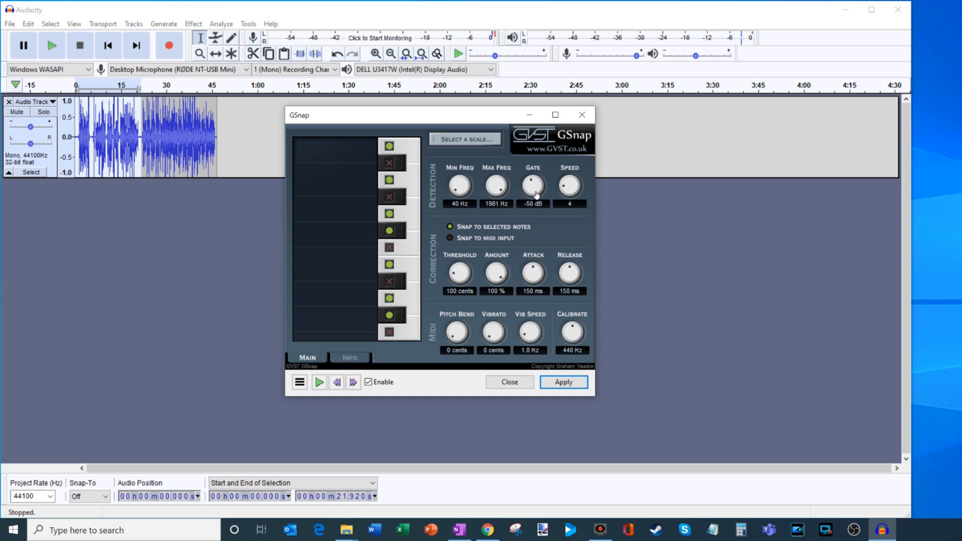
pyautogui.moveTo(563, 203)
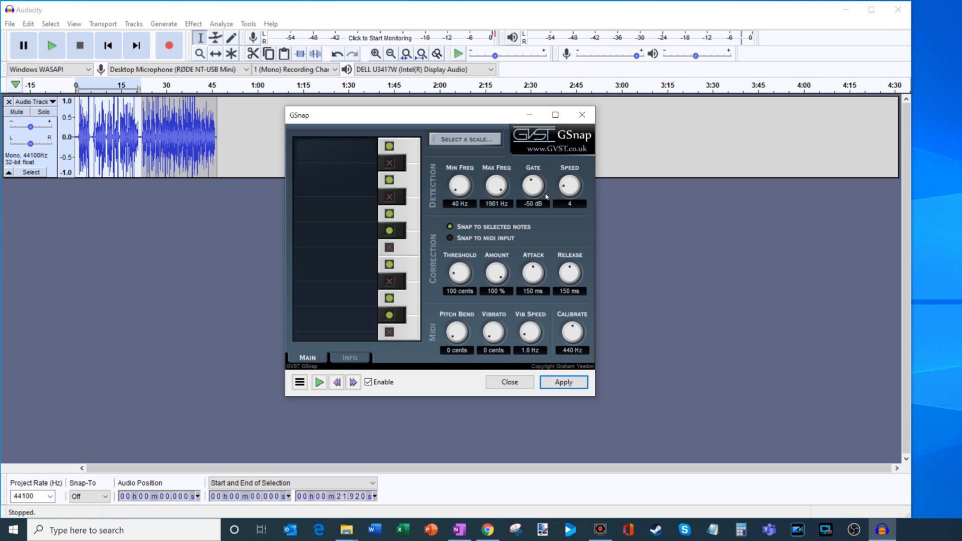
pyautogui.moveTo(568, 187)
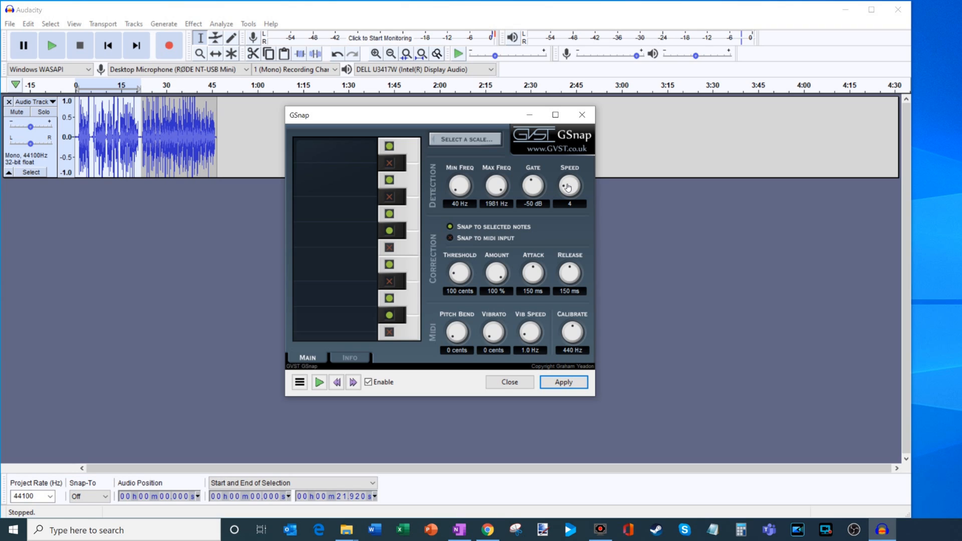
pyautogui.moveTo(462, 274)
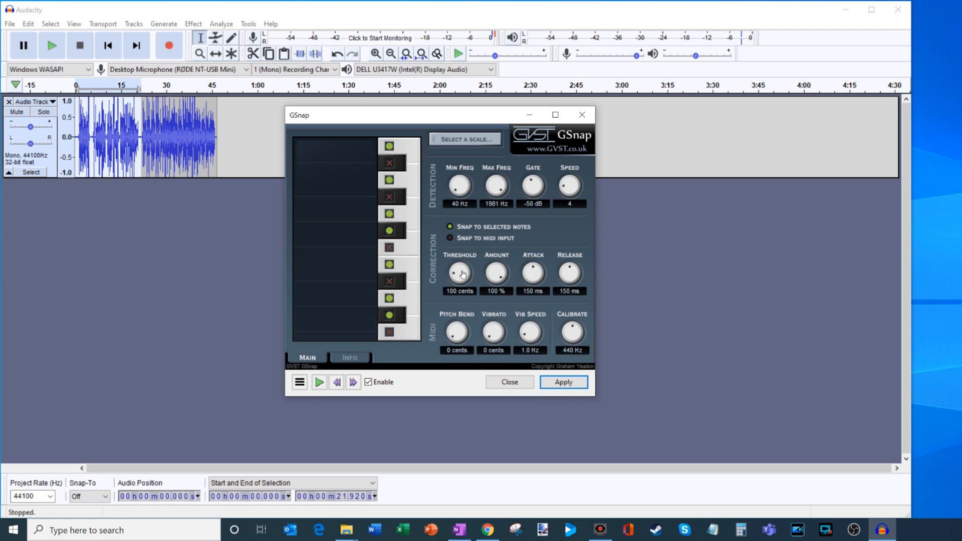
pyautogui.moveTo(463, 276)
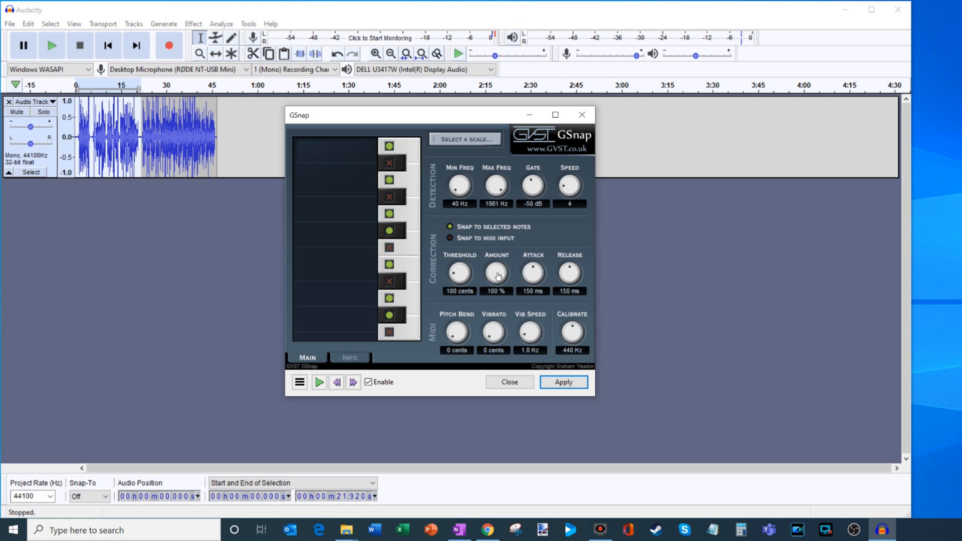
# Step: Adjust a GSnap knob toward 150 ms attack/release, keeping 100% amount and 100-cent threshold
pyautogui.click(496, 274)
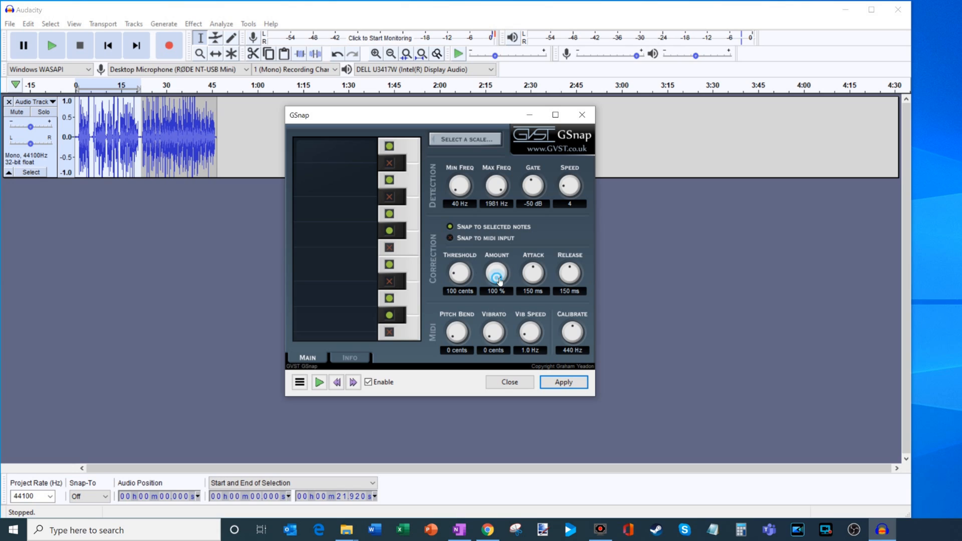
pyautogui.moveTo(502, 250)
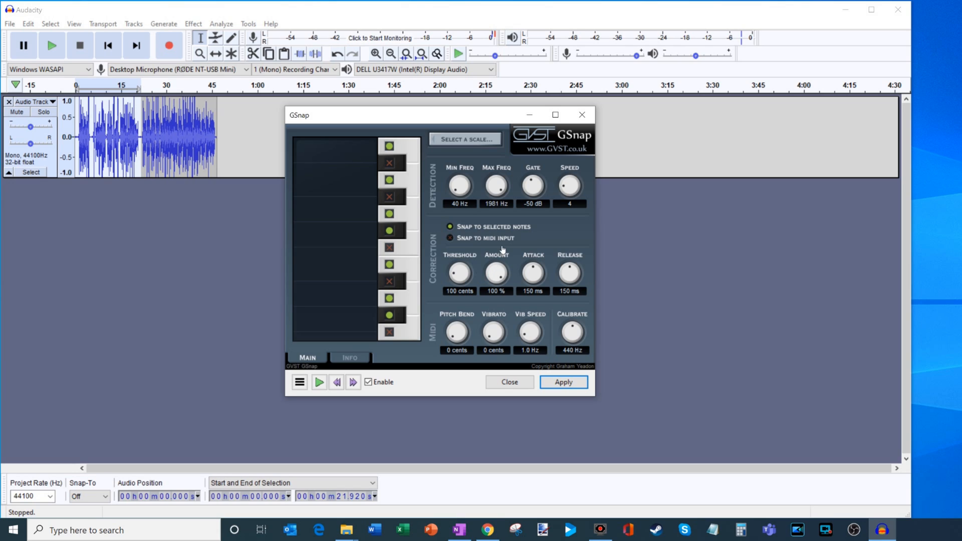
pyautogui.moveTo(494, 247)
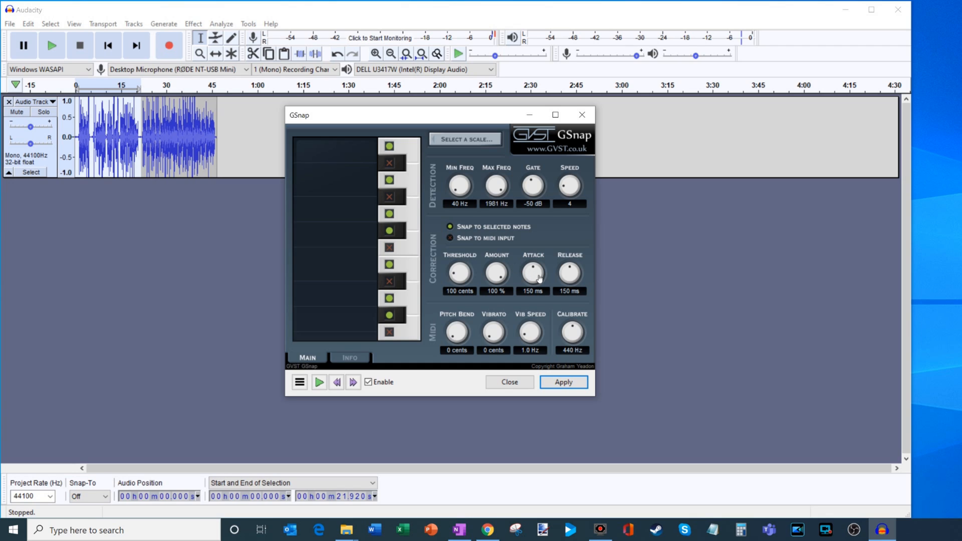
pyautogui.moveTo(574, 273)
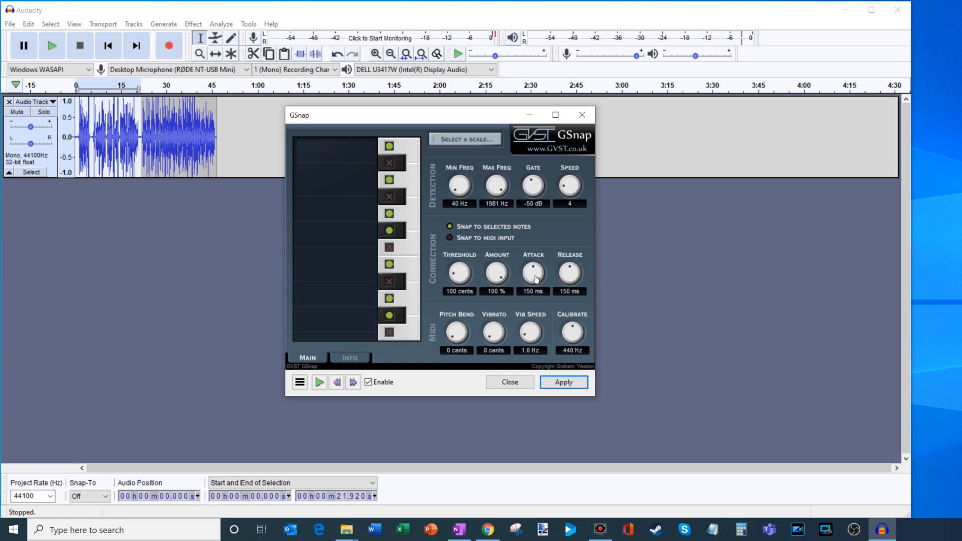
pyautogui.moveTo(574, 273)
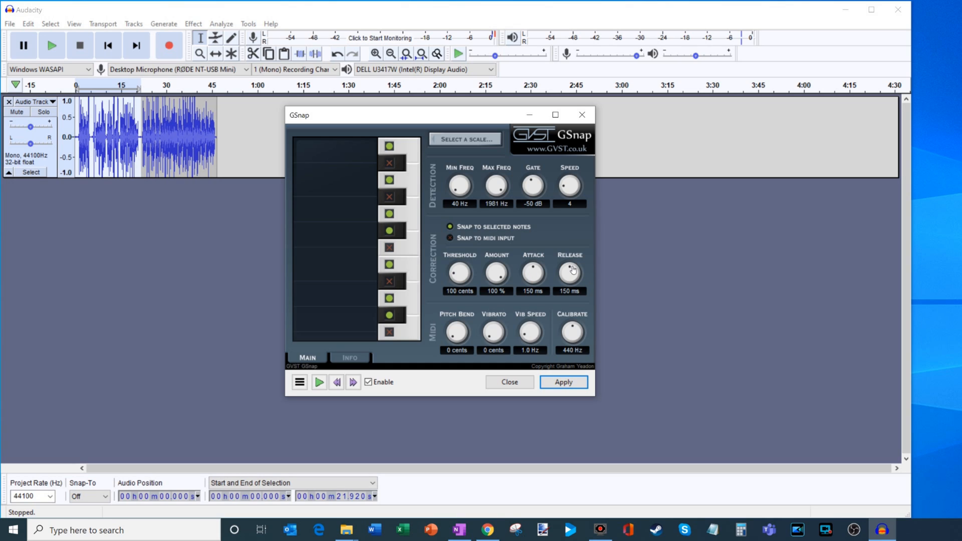
pyautogui.moveTo(536, 270)
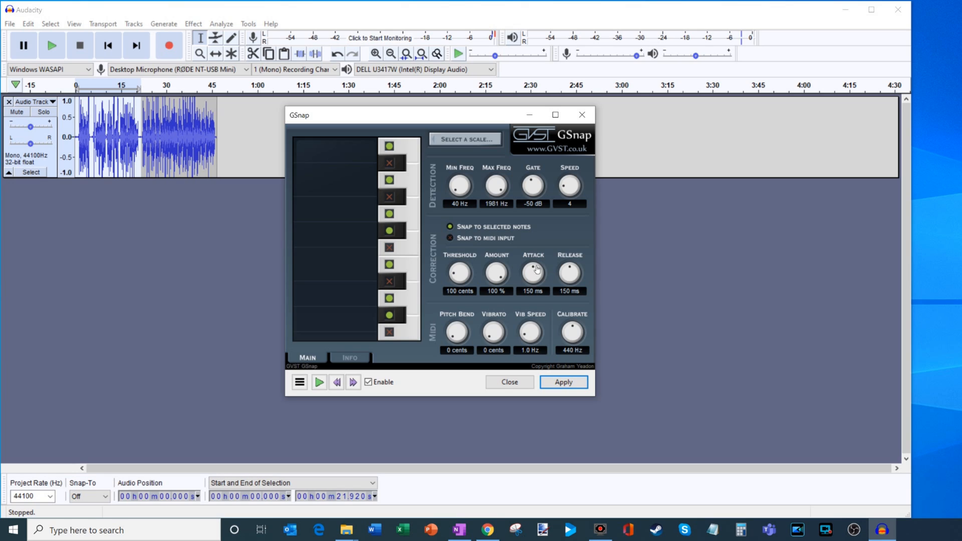
pyautogui.moveTo(578, 289)
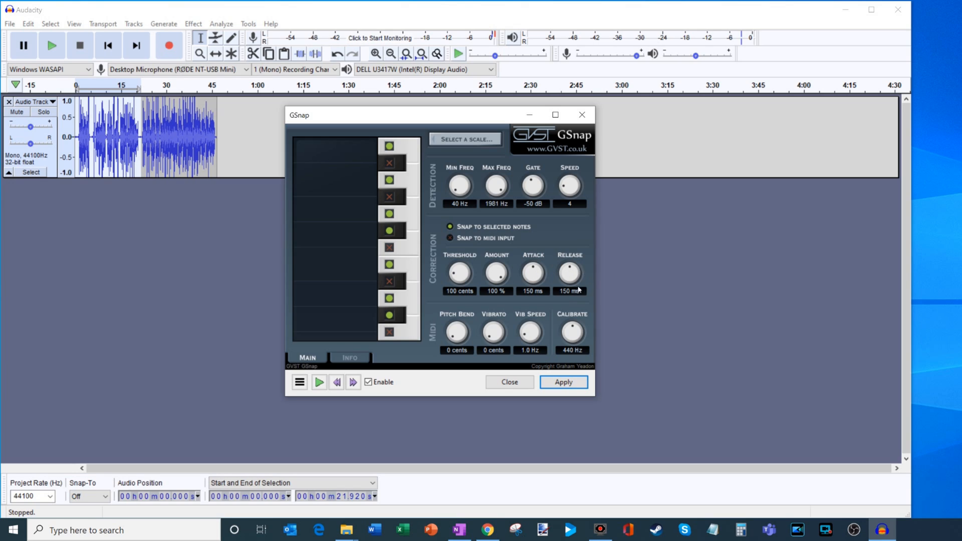
pyautogui.moveTo(492, 290)
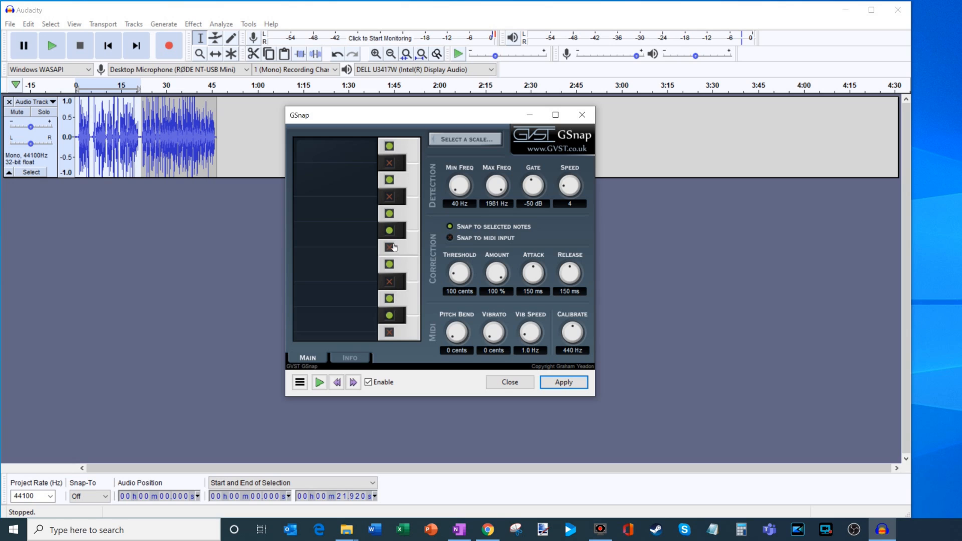
# Step: Switch off several GSnap note toggles, including the highest note, leaving only a few enabled
pyautogui.click(389, 247)
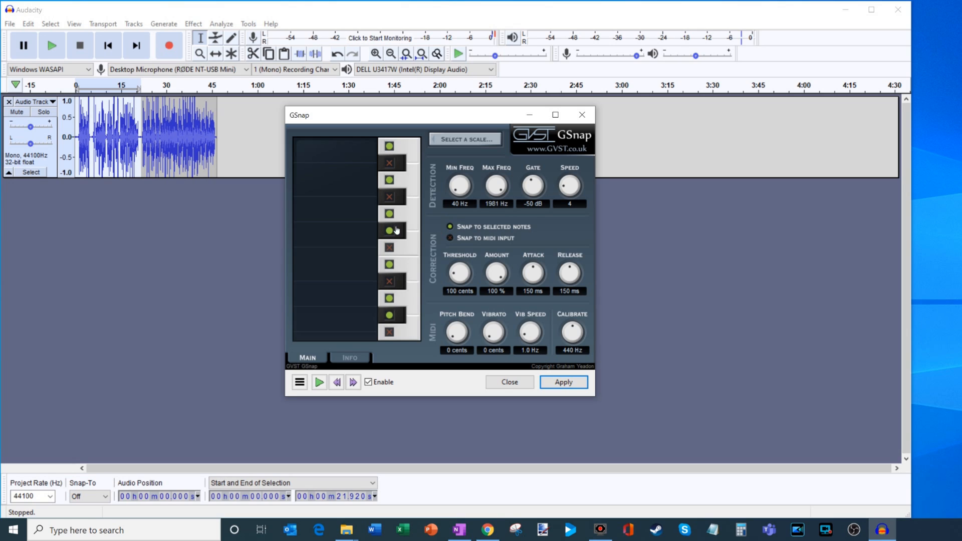
pyautogui.moveTo(394, 217)
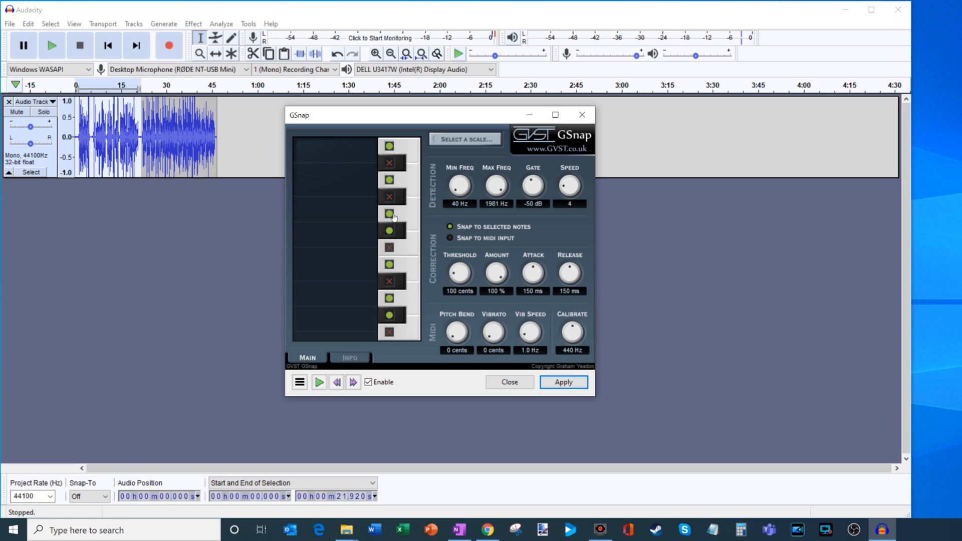
pyautogui.moveTo(398, 266)
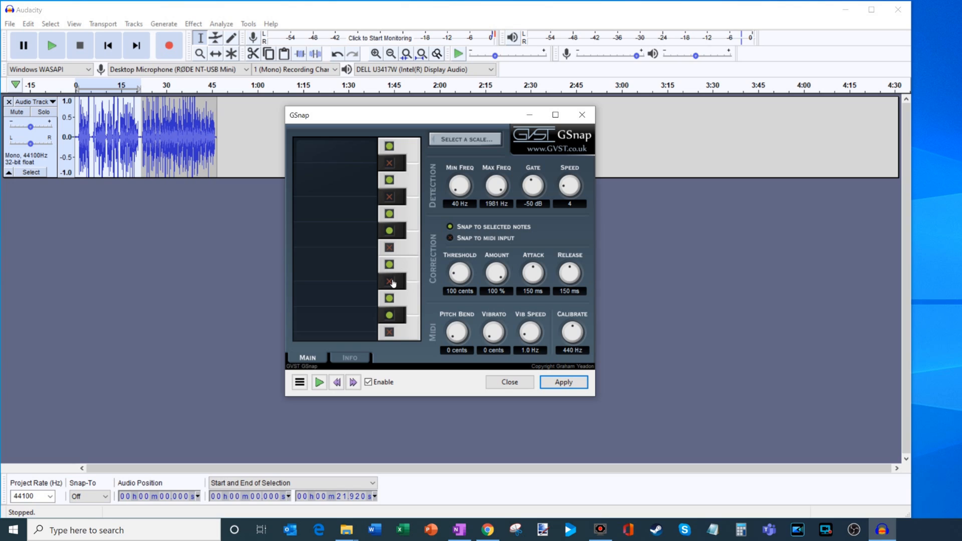
pyautogui.click(389, 265)
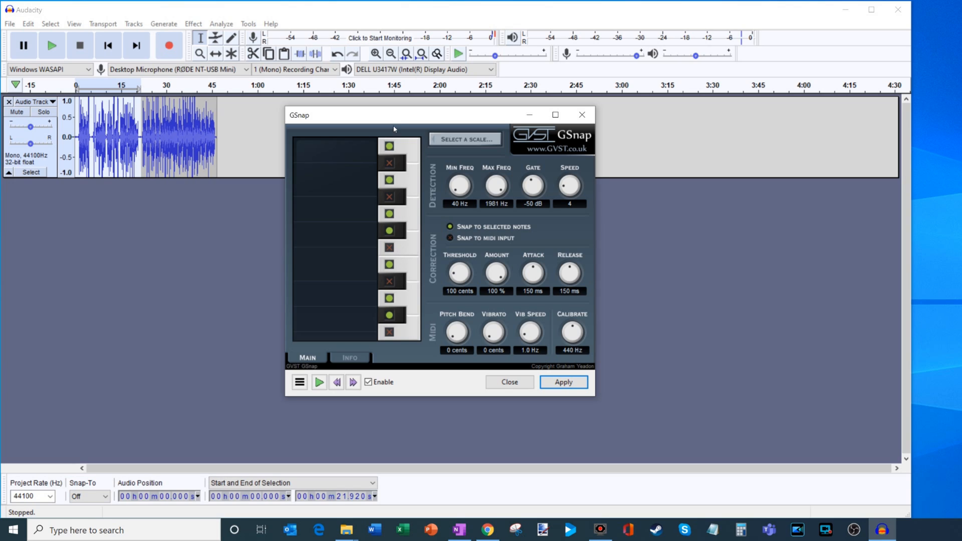
pyautogui.click(389, 265)
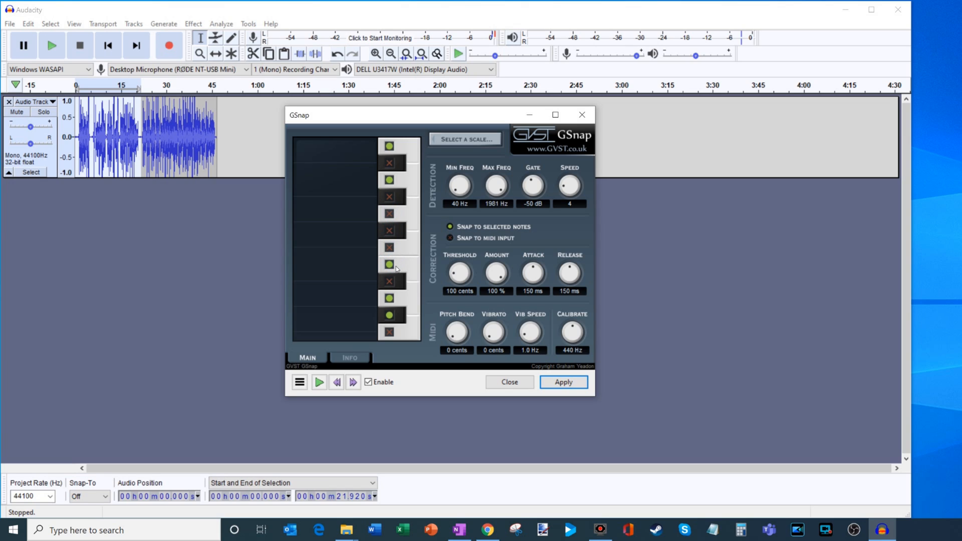
pyautogui.click(388, 146)
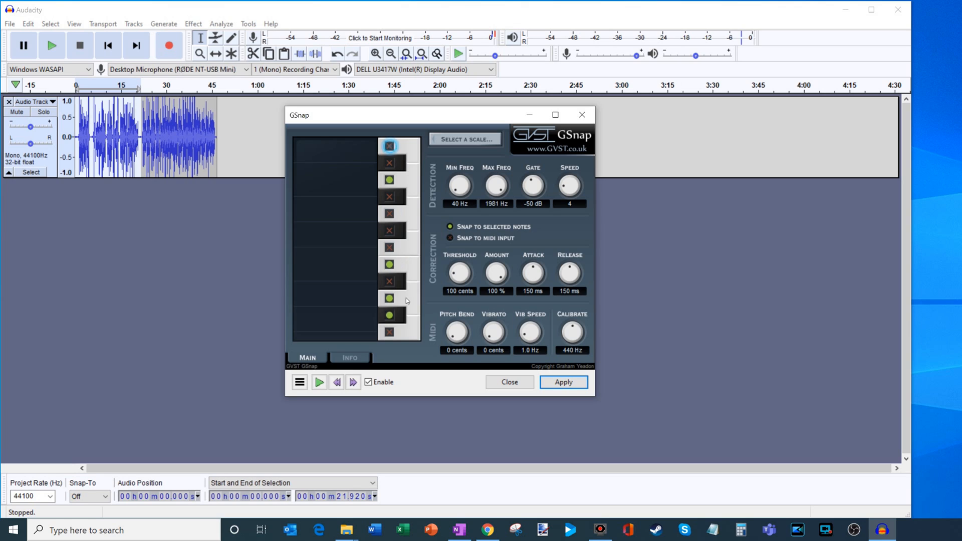
pyautogui.click(389, 146)
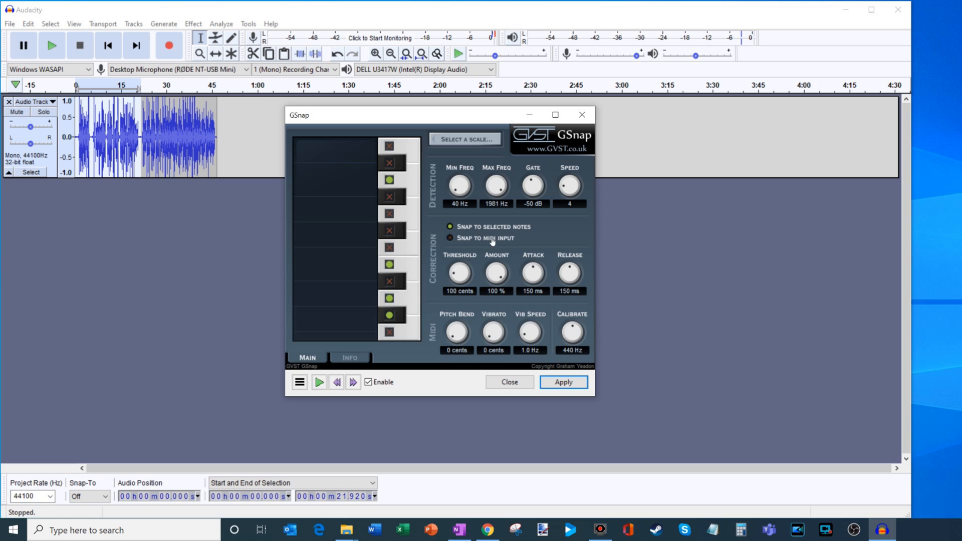
# Step: Return GSnap to Snap to selected notes and bring up the Select a scale chooser
pyautogui.click(450, 238)
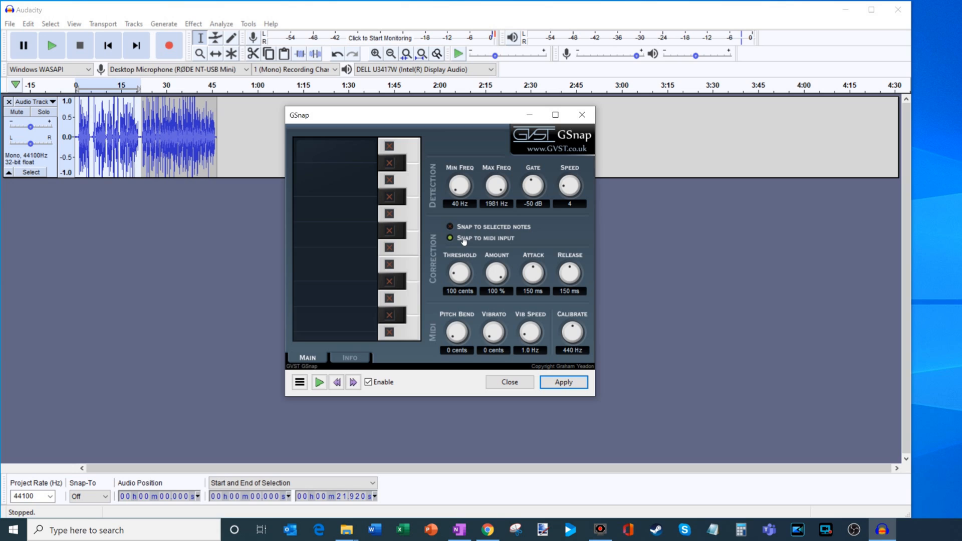
pyautogui.moveTo(393, 267)
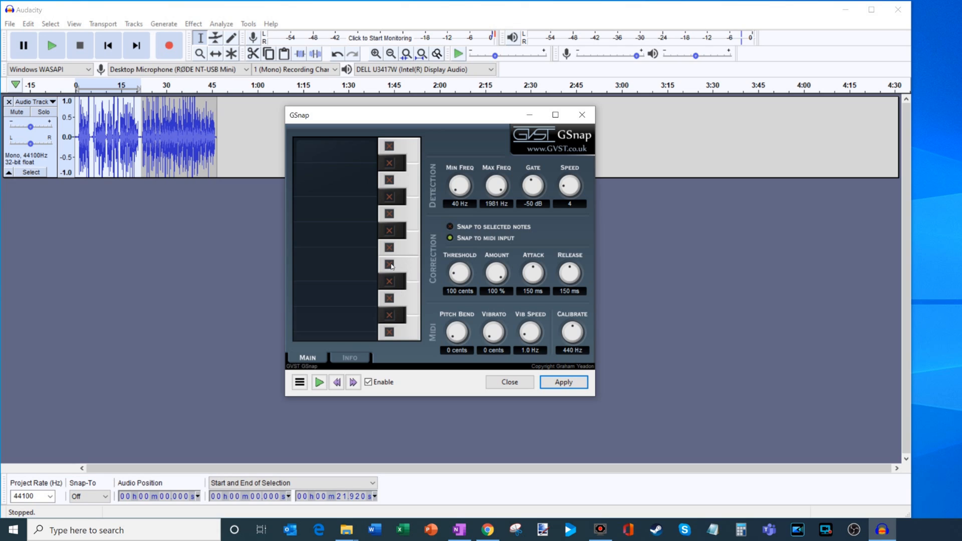
pyautogui.click(451, 227)
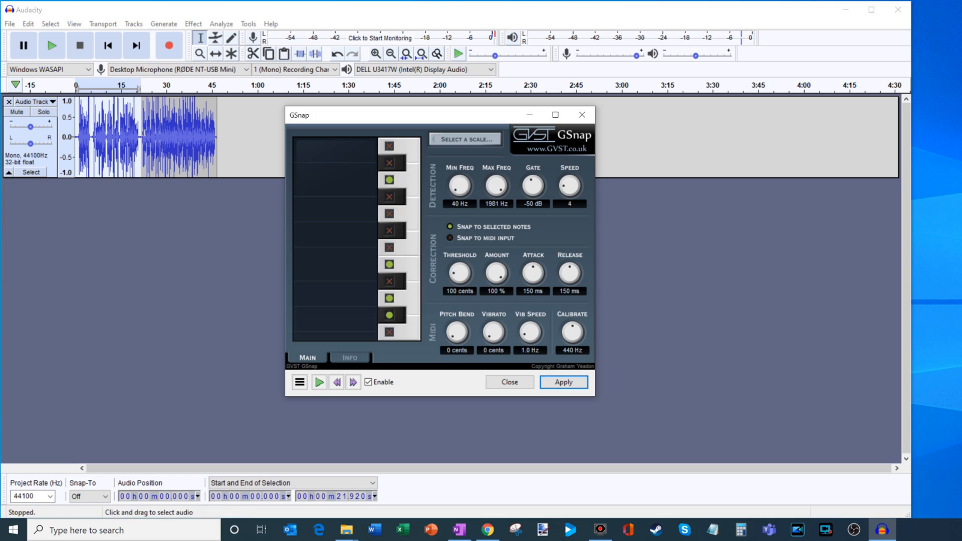
pyautogui.click(82, 134)
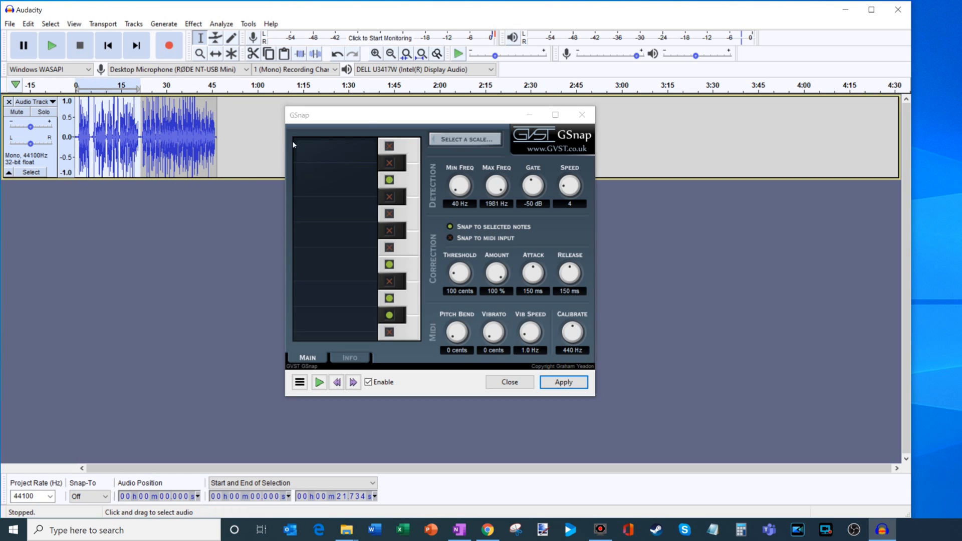
pyautogui.click(464, 138)
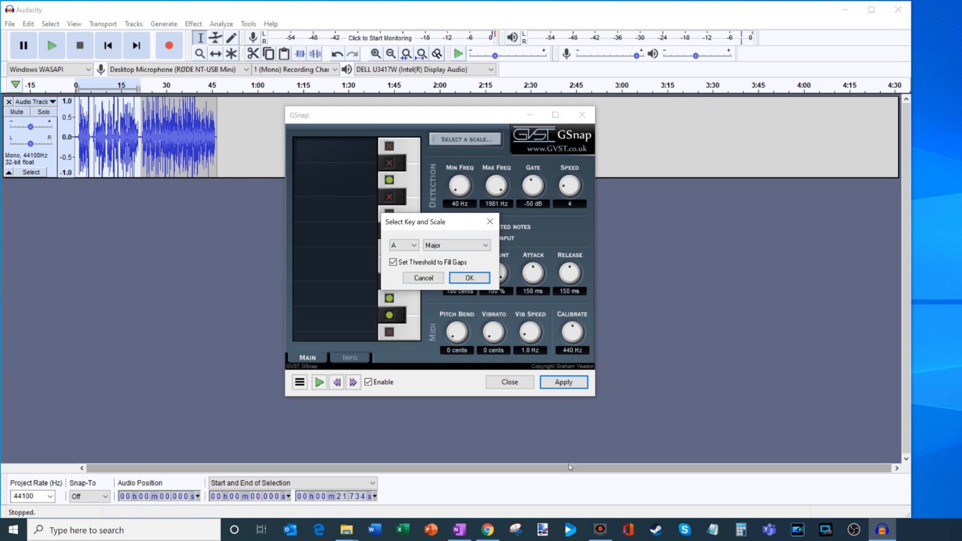
pyautogui.click(487, 530)
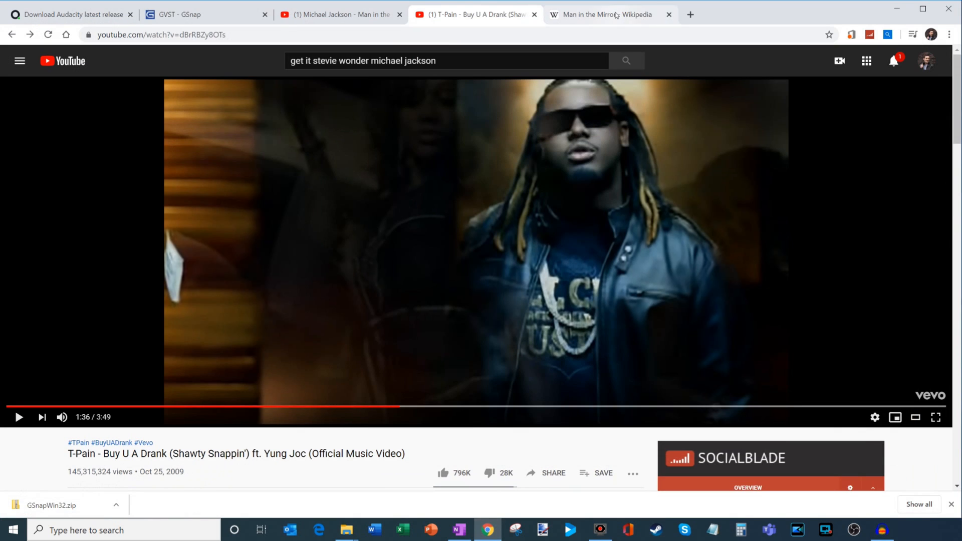
pyautogui.click(605, 14)
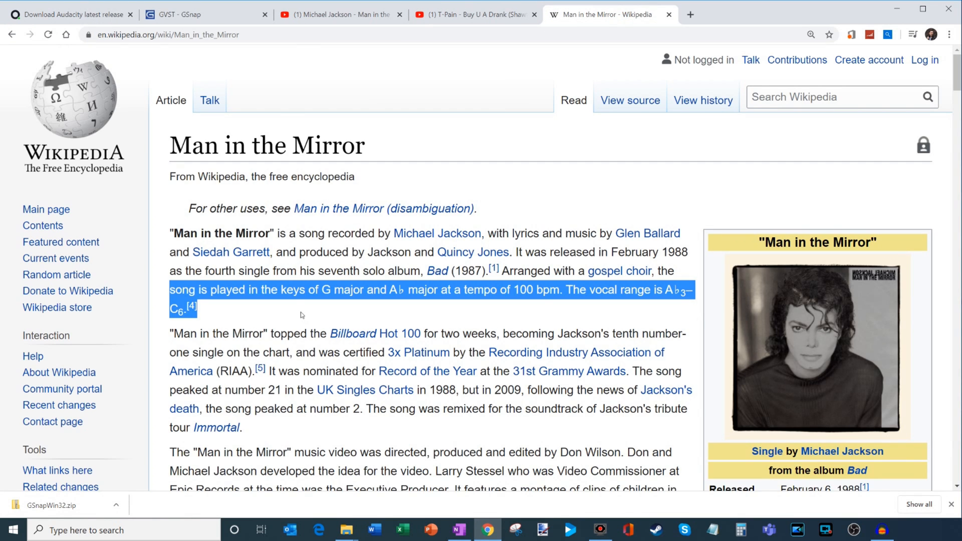
pyautogui.moveTo(351, 290)
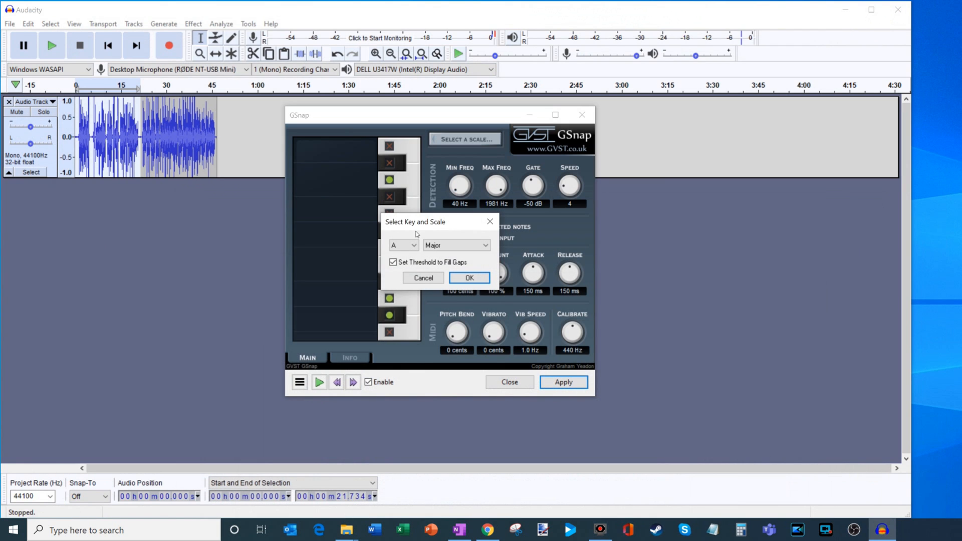
# Step: Choose key G with the Major scale in the Select Key and Scale dialog and confirm
pyautogui.click(402, 245)
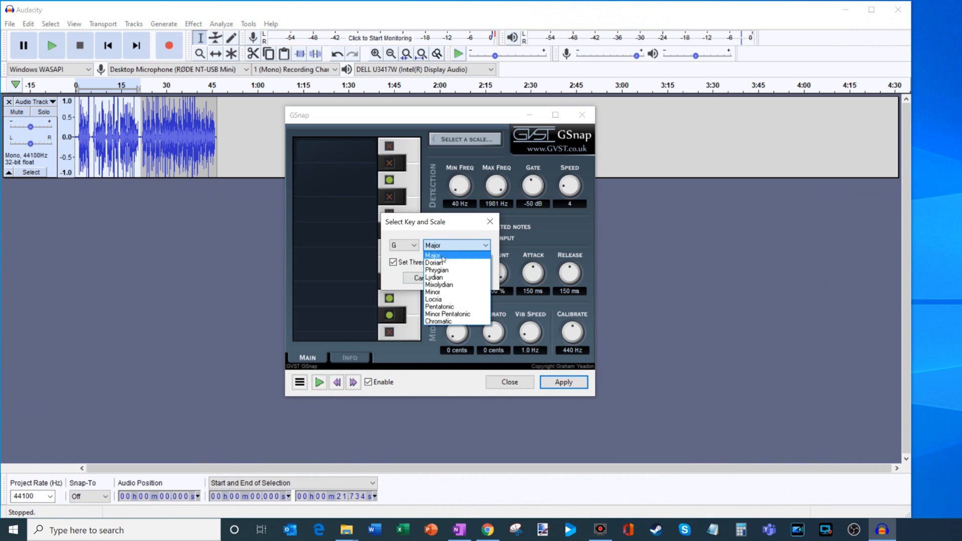
pyautogui.click(433, 255)
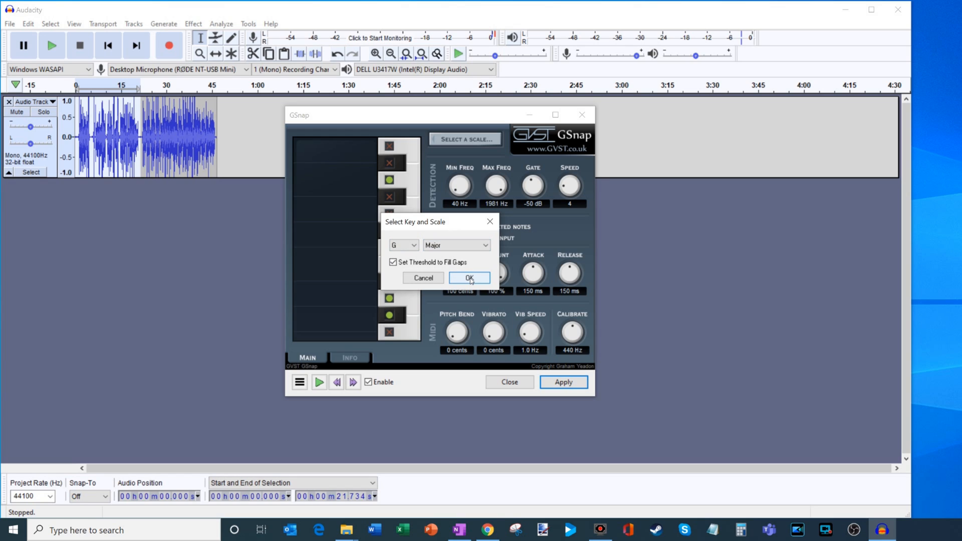
pyautogui.click(469, 279)
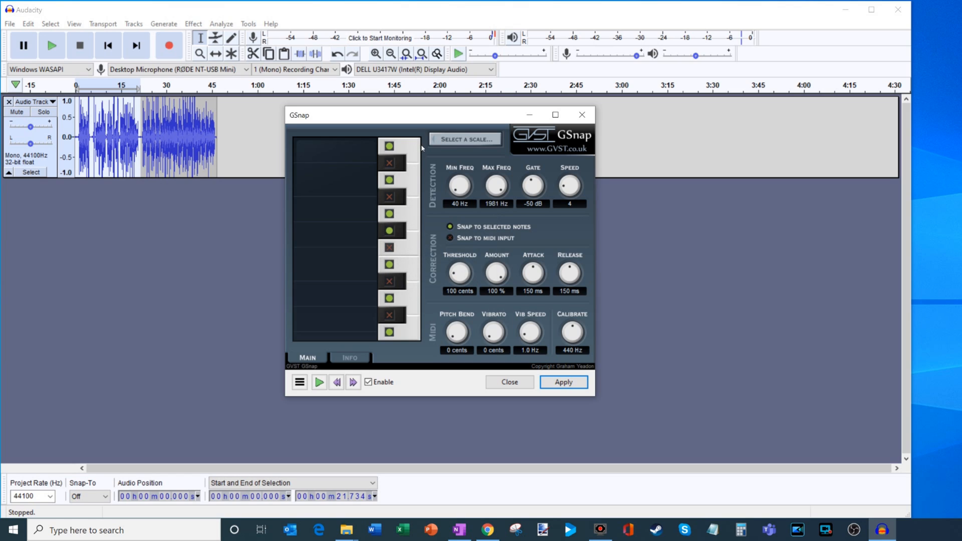
pyautogui.click(465, 138)
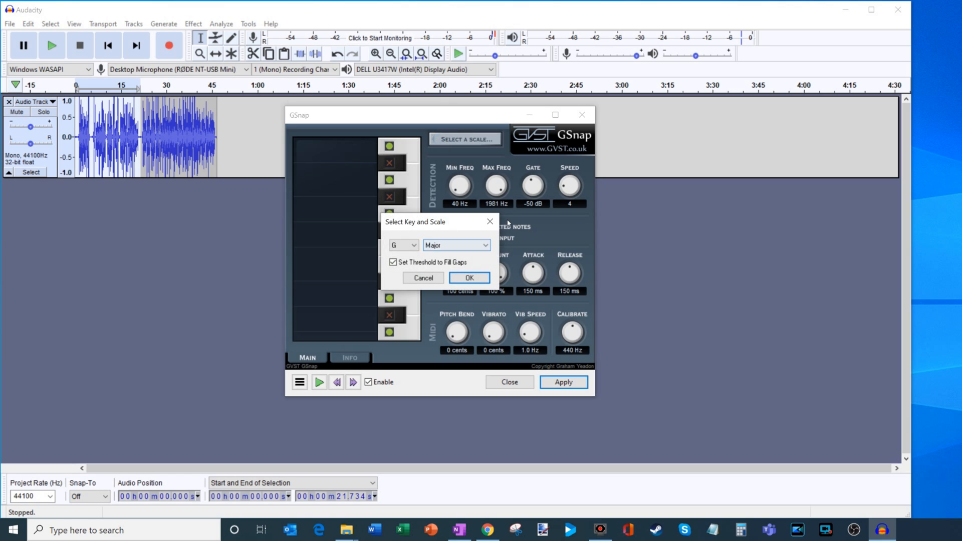
pyautogui.click(469, 278)
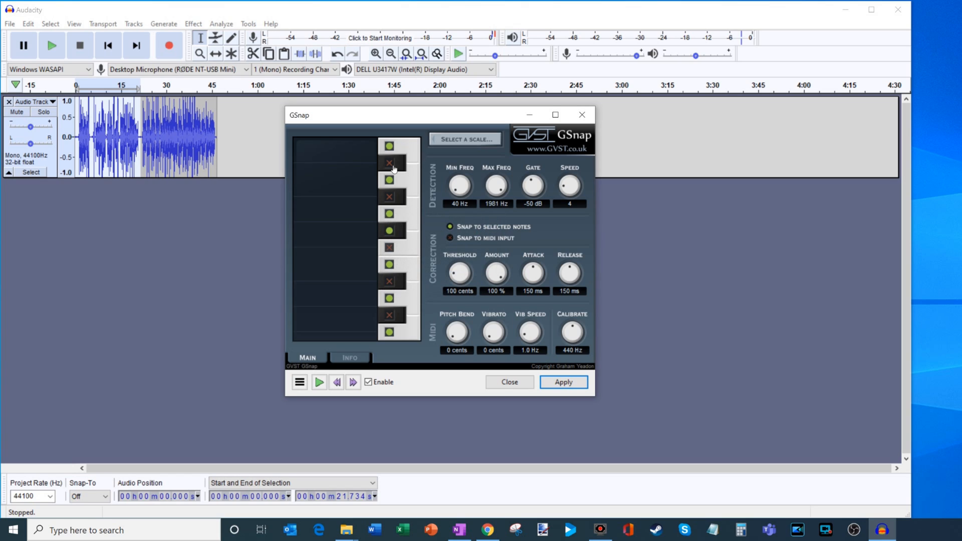
pyautogui.click(389, 163)
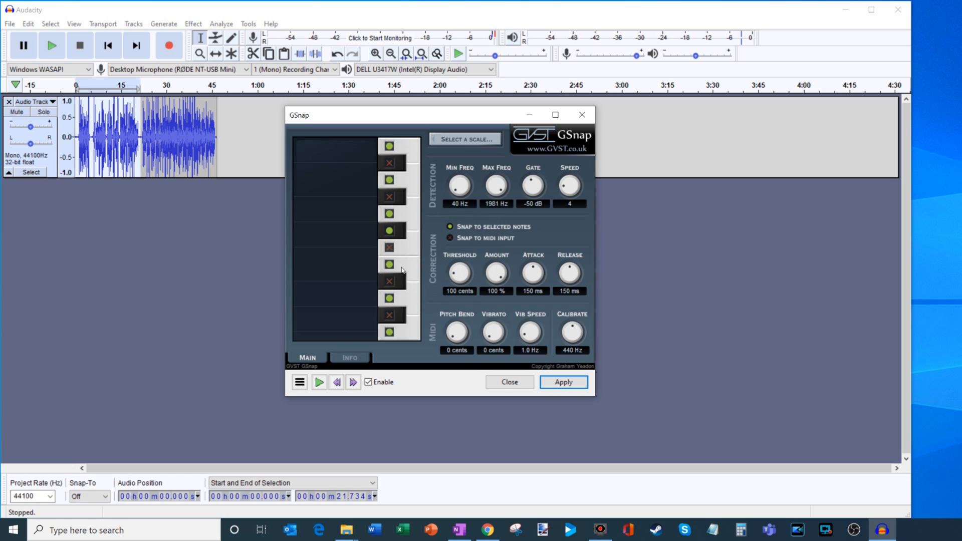
pyautogui.moveTo(441, 157)
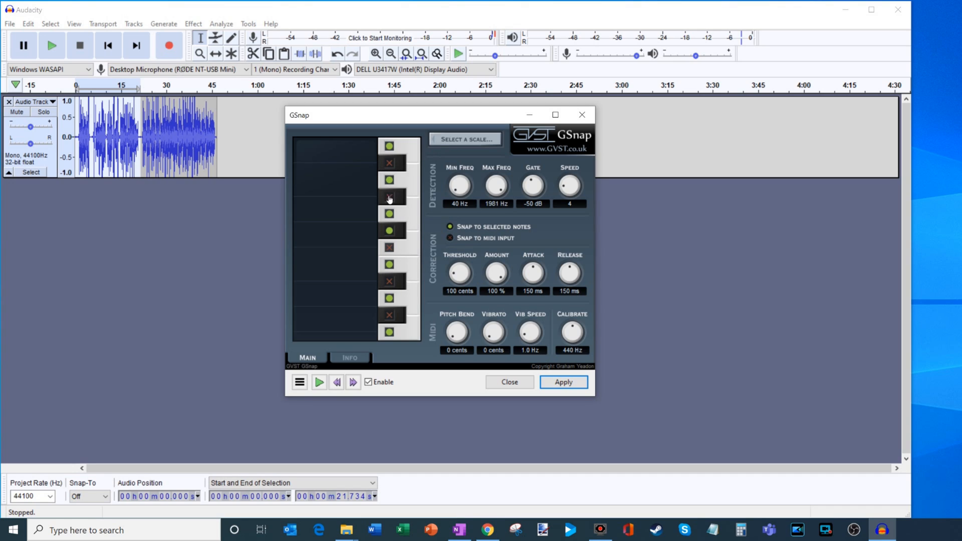
pyautogui.click(389, 195)
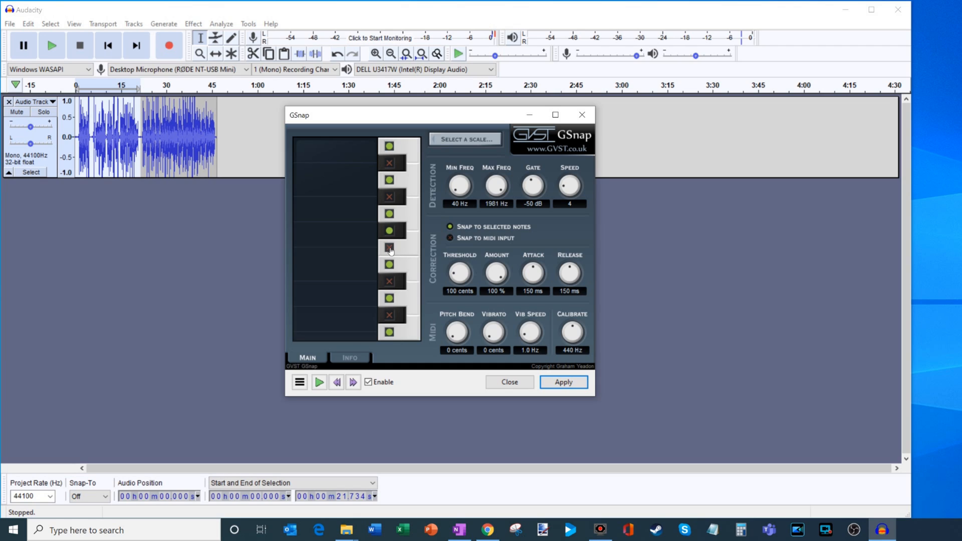
pyautogui.moveTo(391, 252)
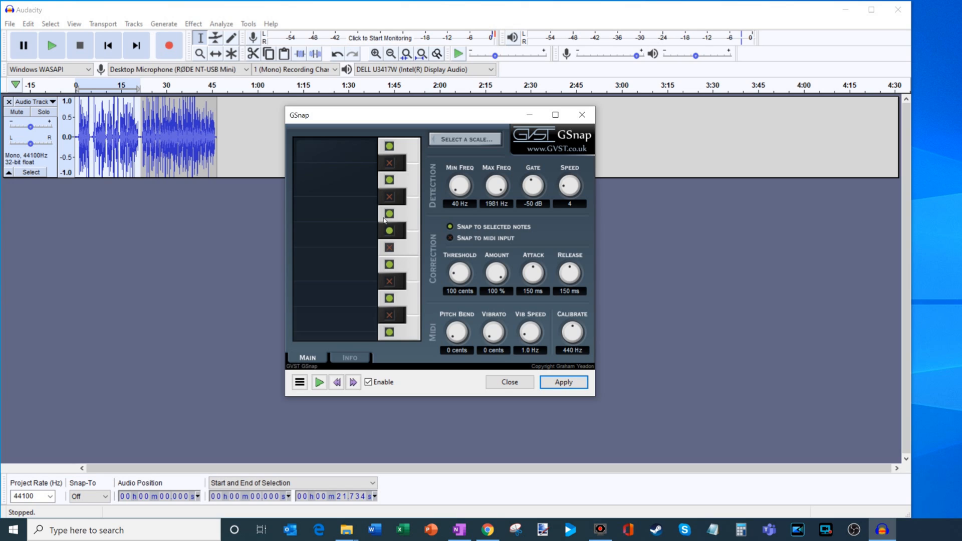
pyautogui.moveTo(543, 338)
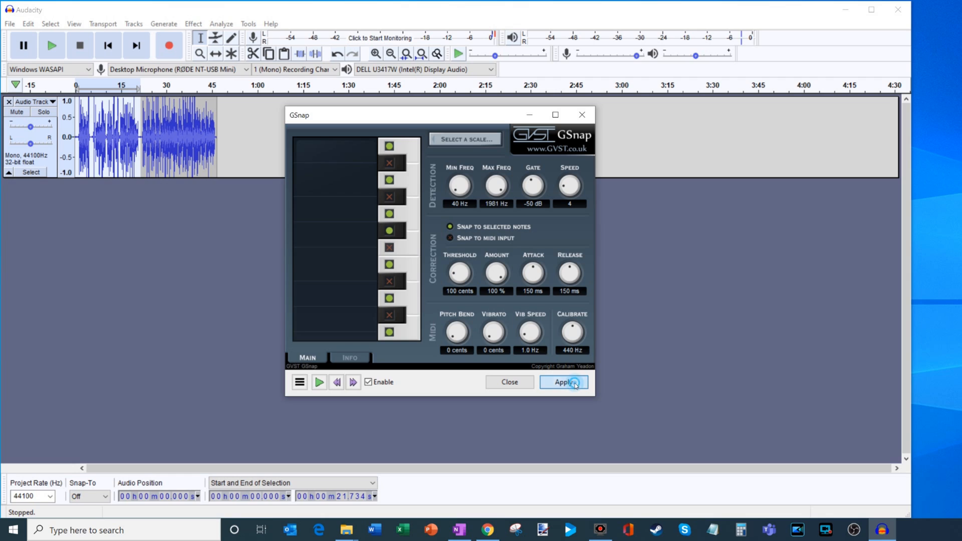
# Step: Apply GSnap, repeat it on the 0–21.5 s clip, and play the track from the start
pyautogui.click(563, 382)
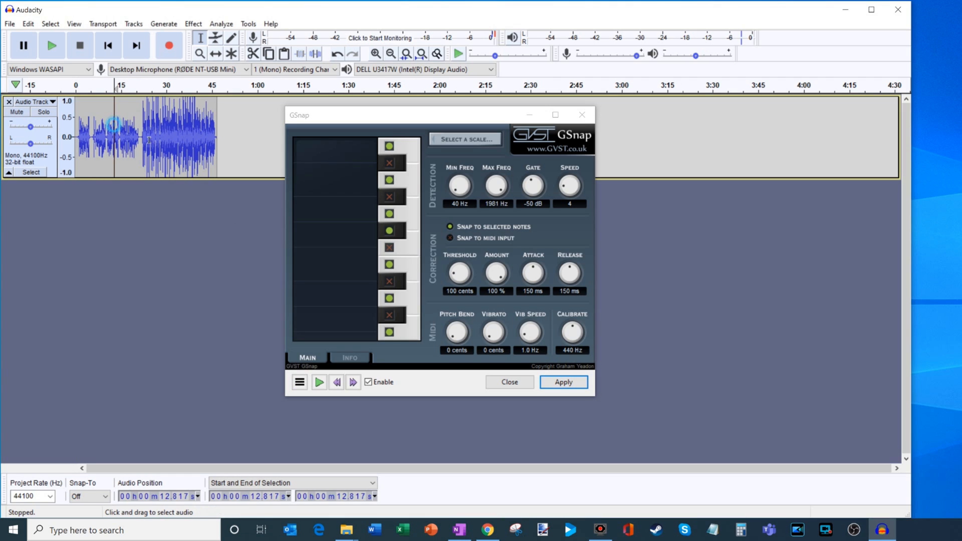
pyautogui.moveTo(85, 137); pyautogui.dragTo(216, 137)
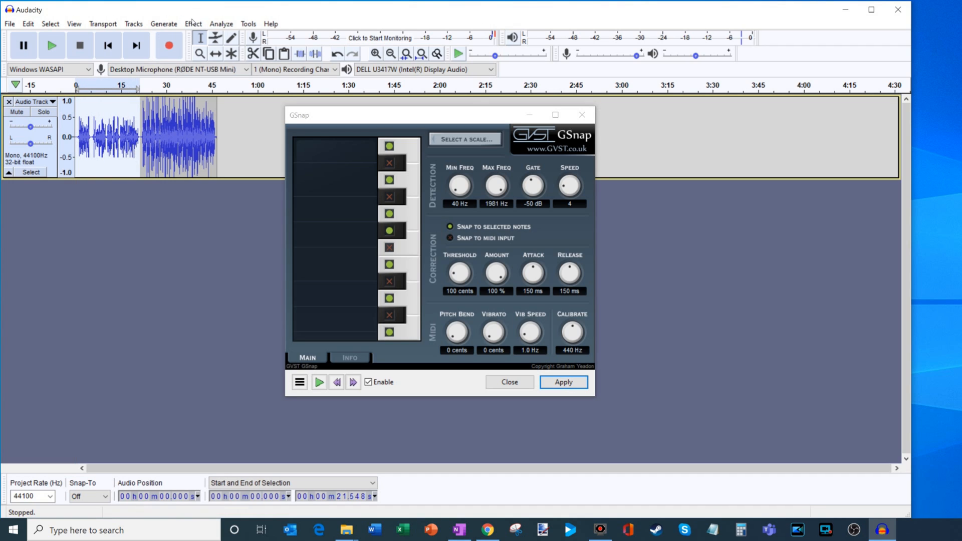
pyautogui.click(193, 23)
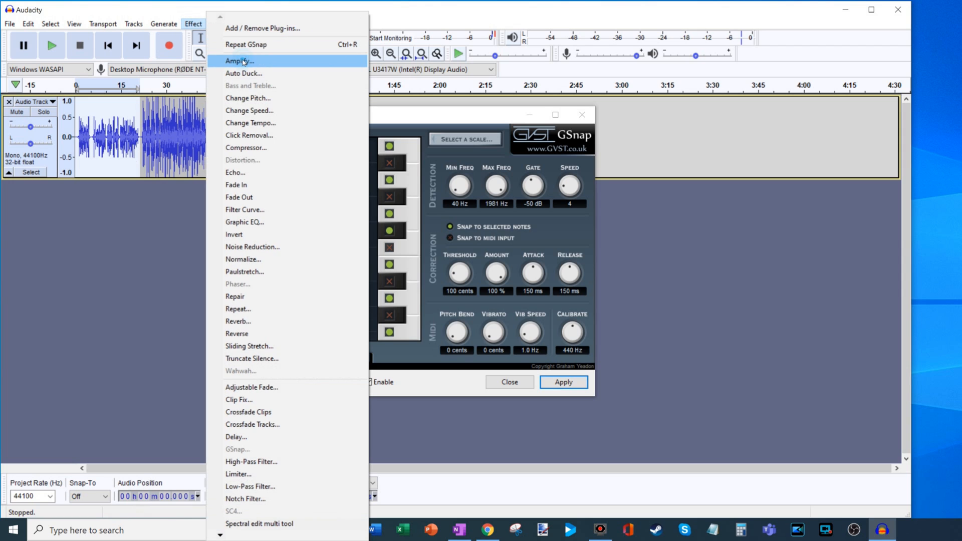
pyautogui.click(243, 60)
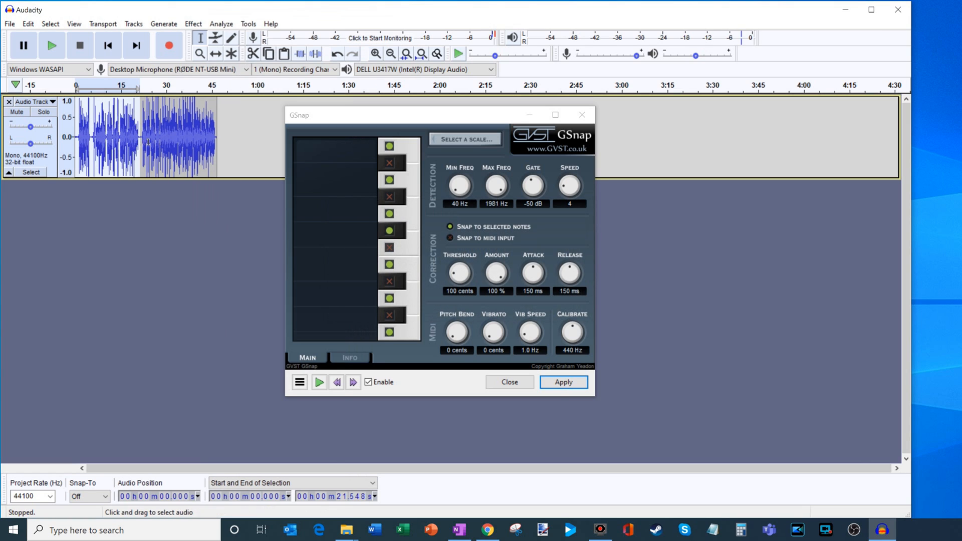
pyautogui.click(148, 141)
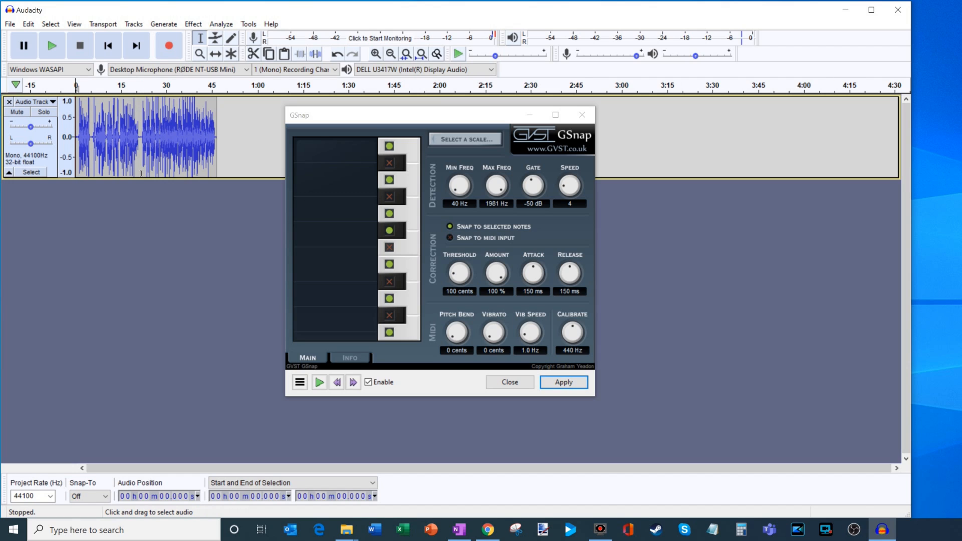
pyautogui.click(319, 382)
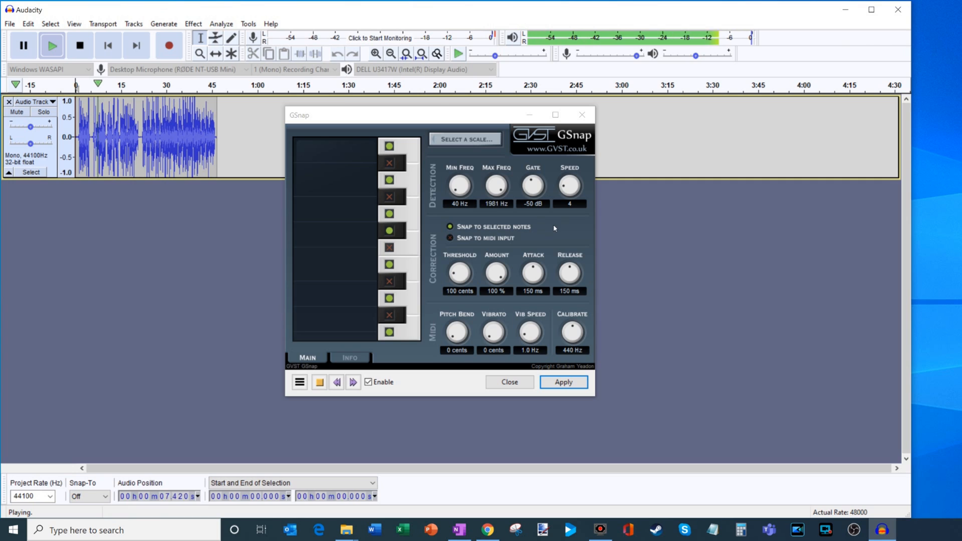
pyautogui.click(79, 46)
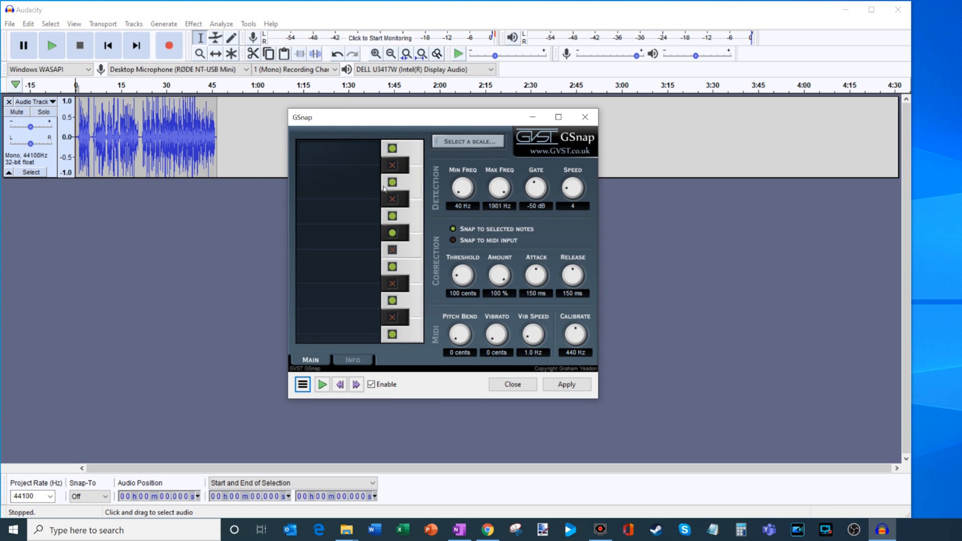
pyautogui.moveTo(415, 263)
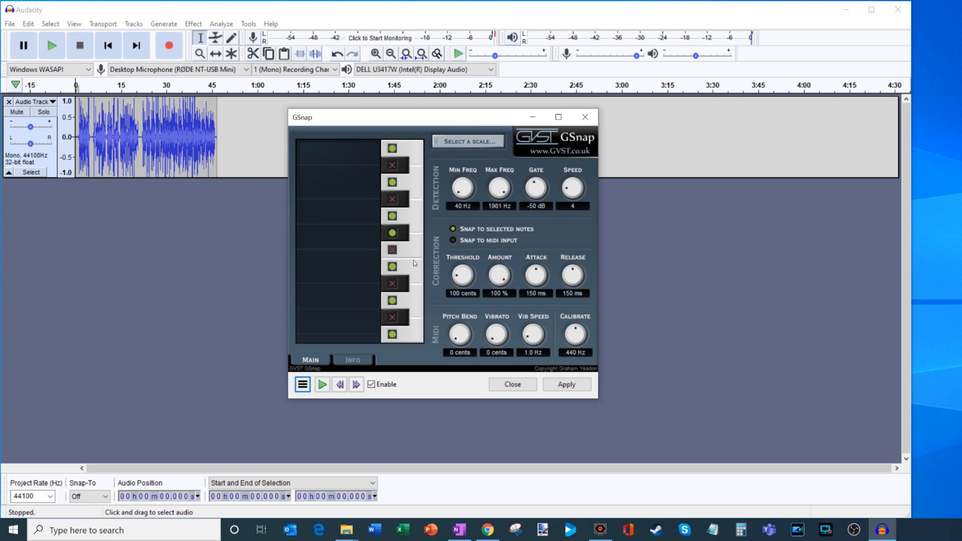
pyautogui.moveTo(405, 259)
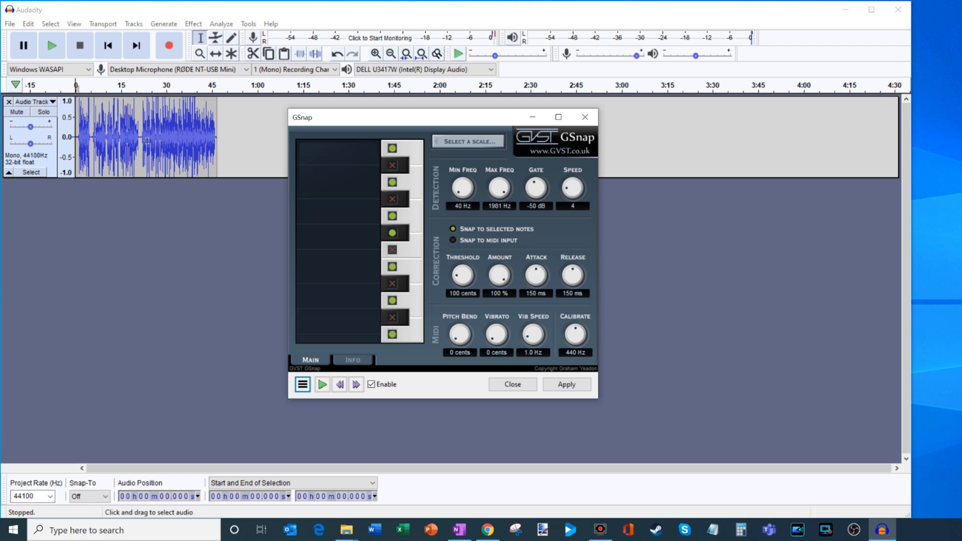
# Step: Select the 21.7–46.6 s vocal clip and lower GSnap's speed to 1
pyautogui.moveTo(74, 139); pyautogui.dragTo(216, 140)
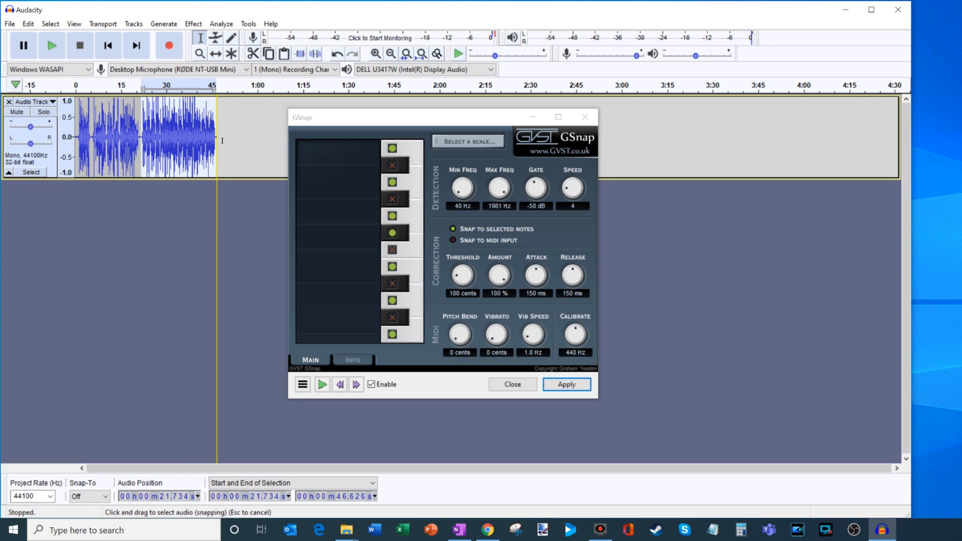
pyautogui.moveTo(223, 141)
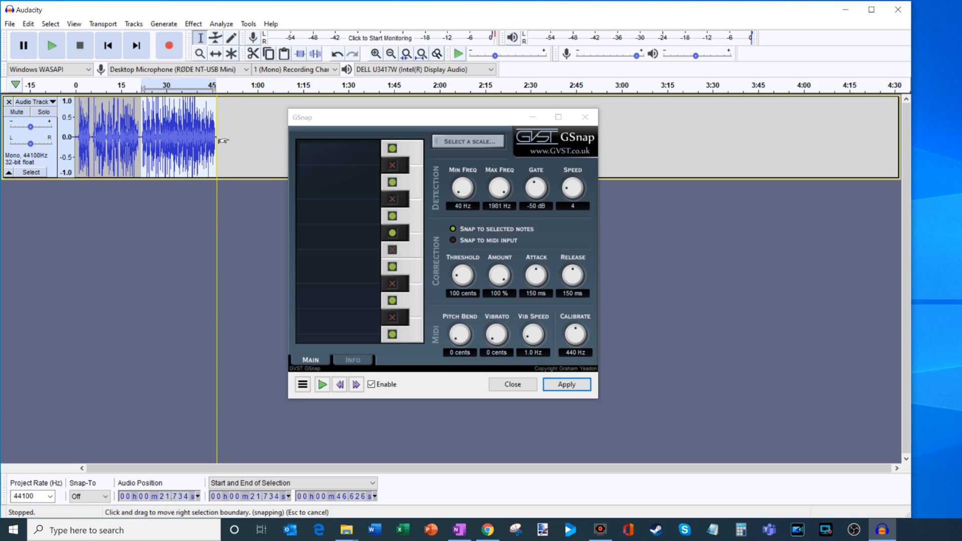
pyautogui.moveTo(232, 143)
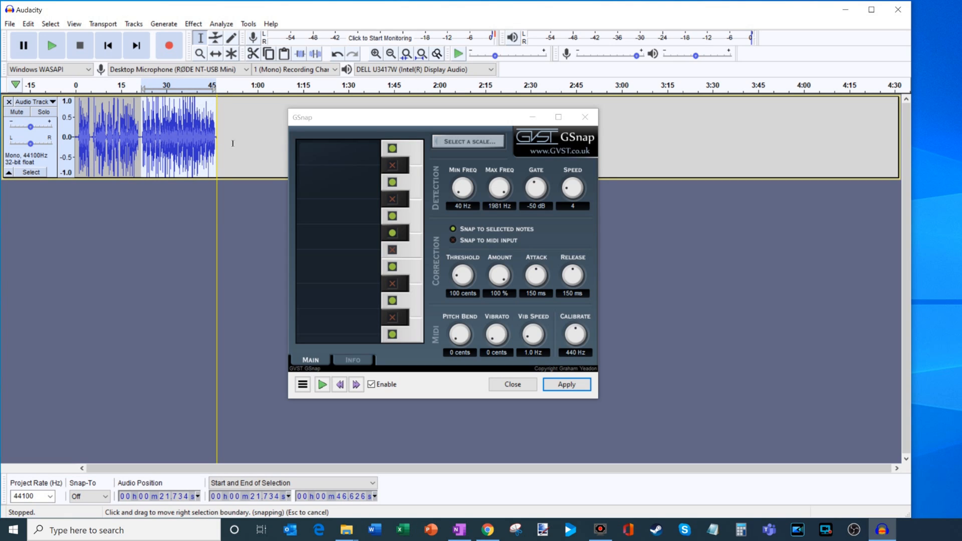
pyautogui.moveTo(360, 117)
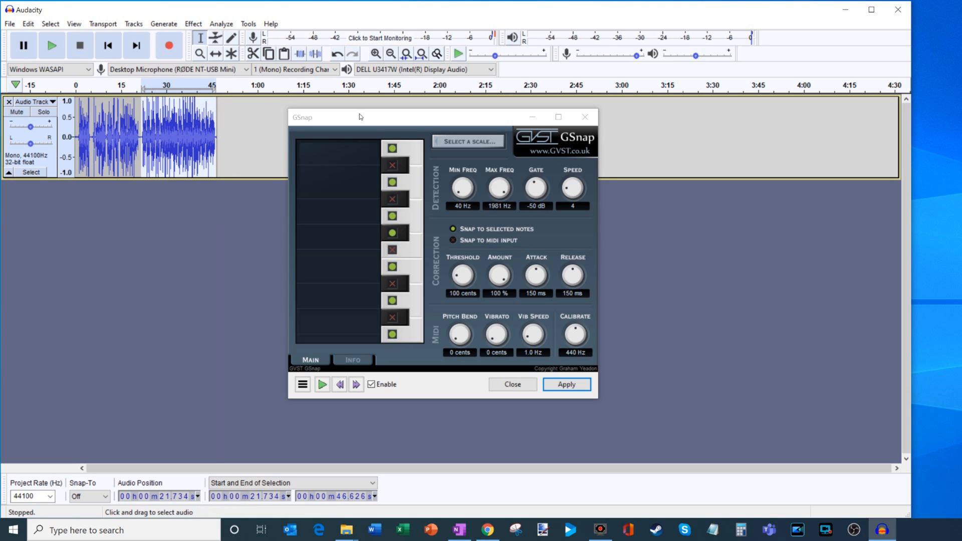
pyautogui.moveTo(552, 183)
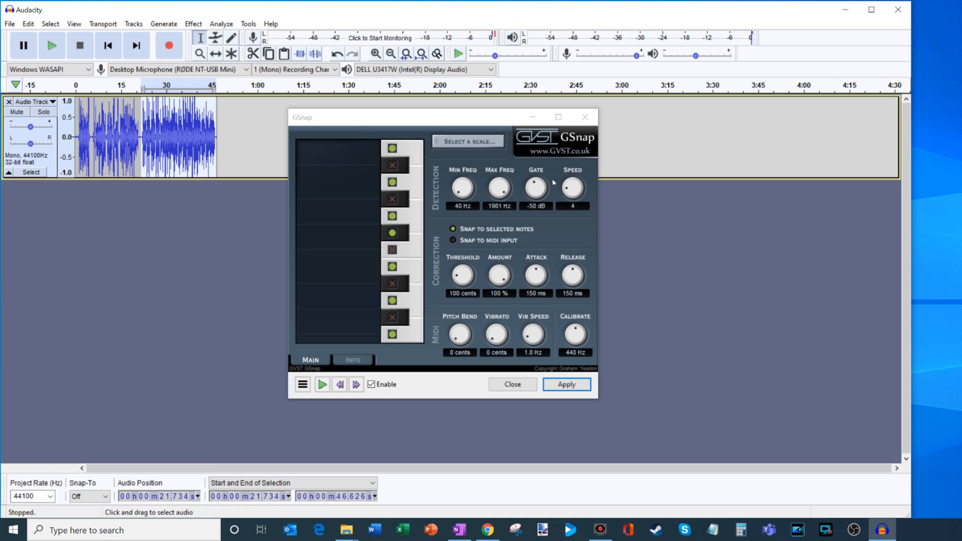
pyautogui.moveTo(573, 187)
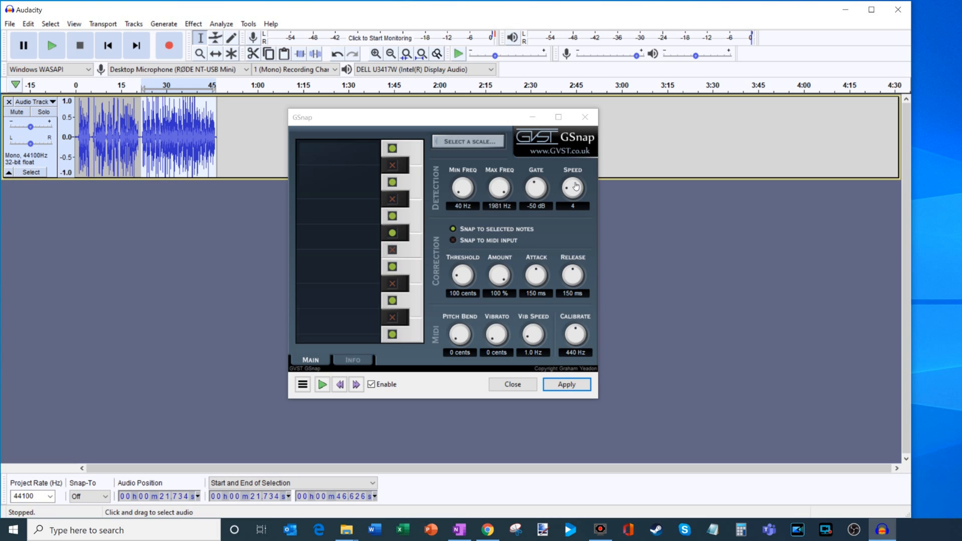
pyautogui.click(573, 187)
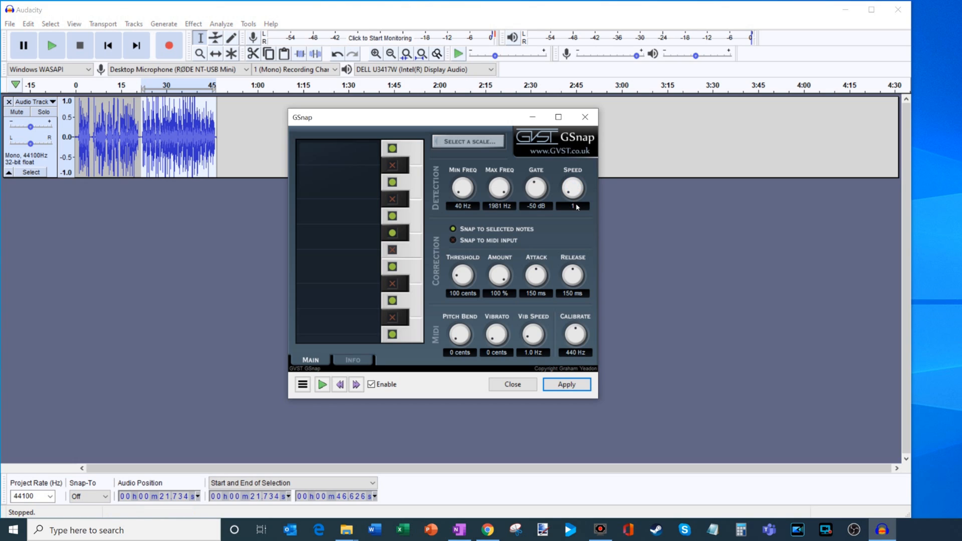
pyautogui.moveTo(546, 284)
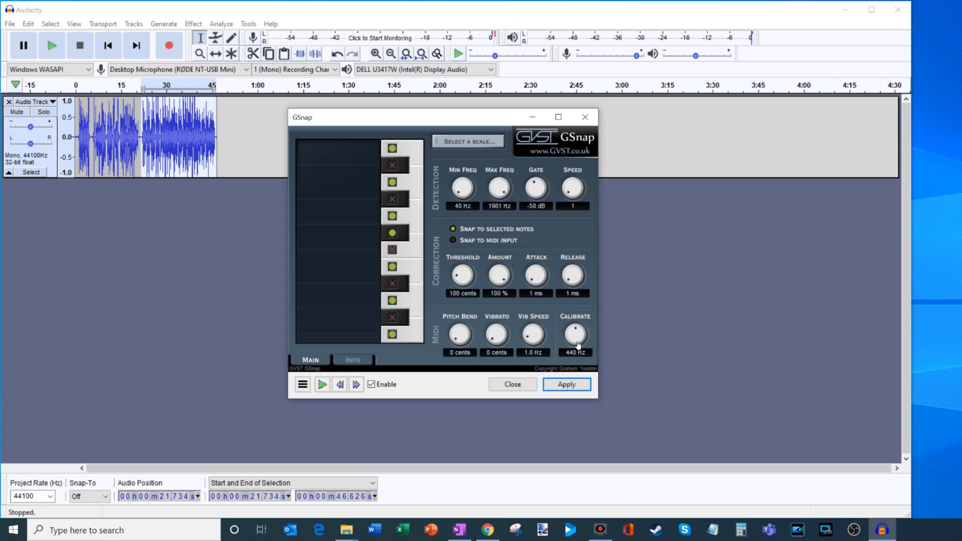
pyautogui.moveTo(372, 256)
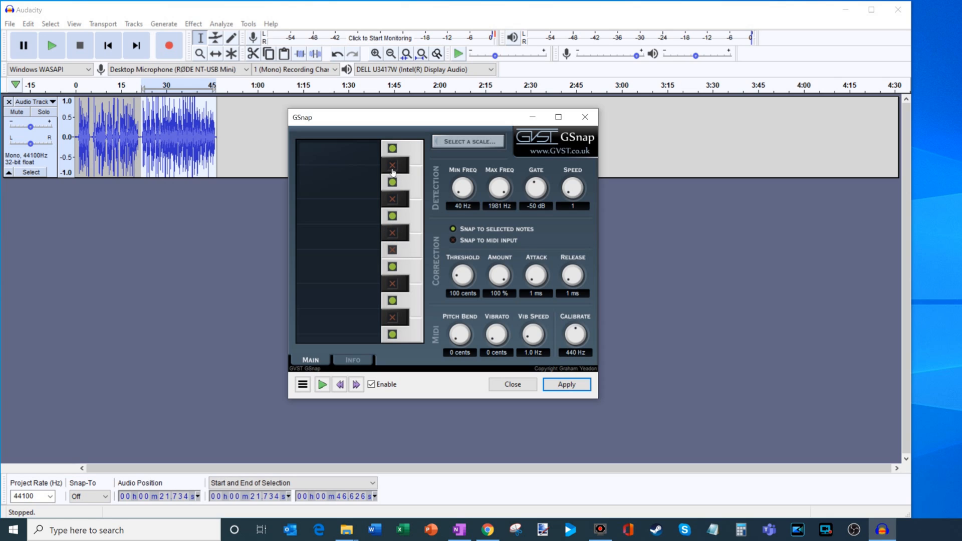
# Step: Disable two notes, reconfirm the G Major scale, and apply GSnap to the second clip
pyautogui.click(394, 301)
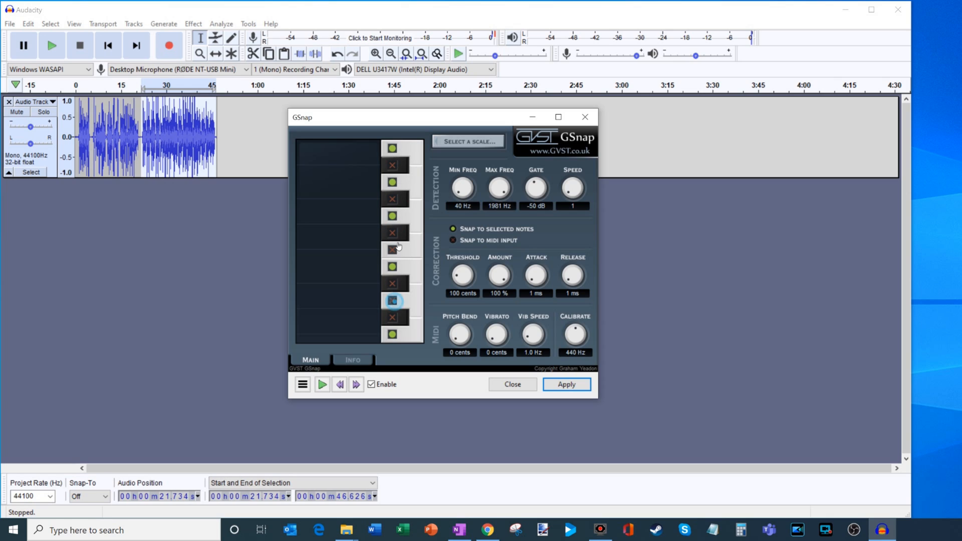
pyautogui.click(391, 301)
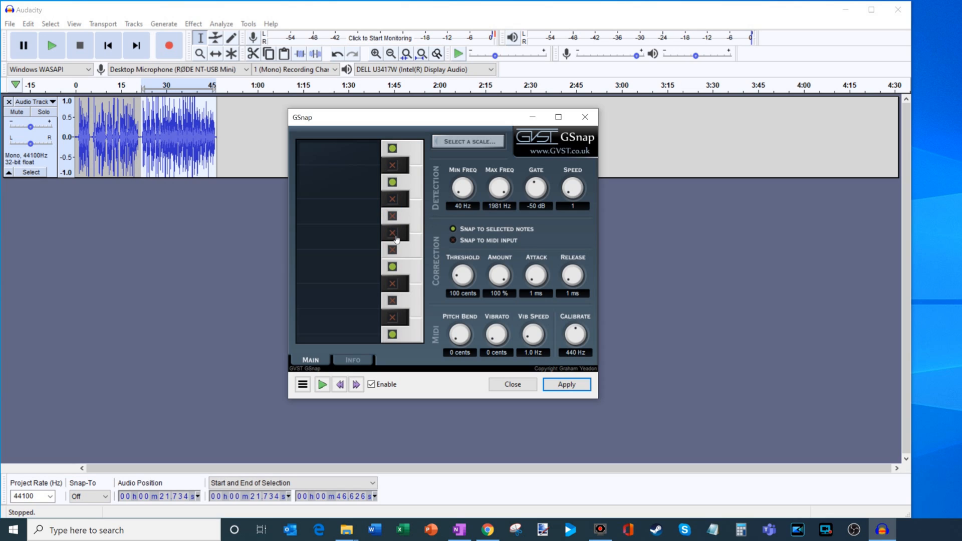
pyautogui.moveTo(403, 232)
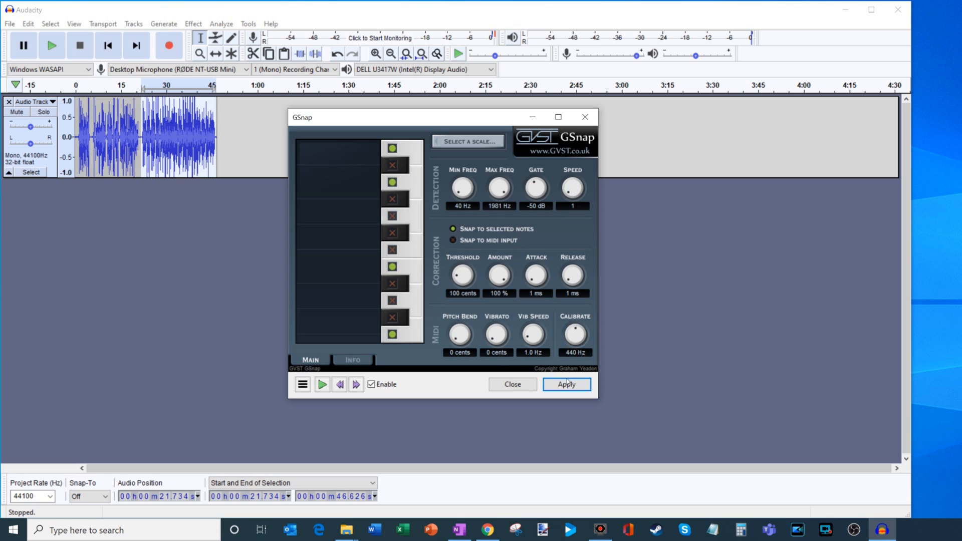
pyautogui.click(468, 141)
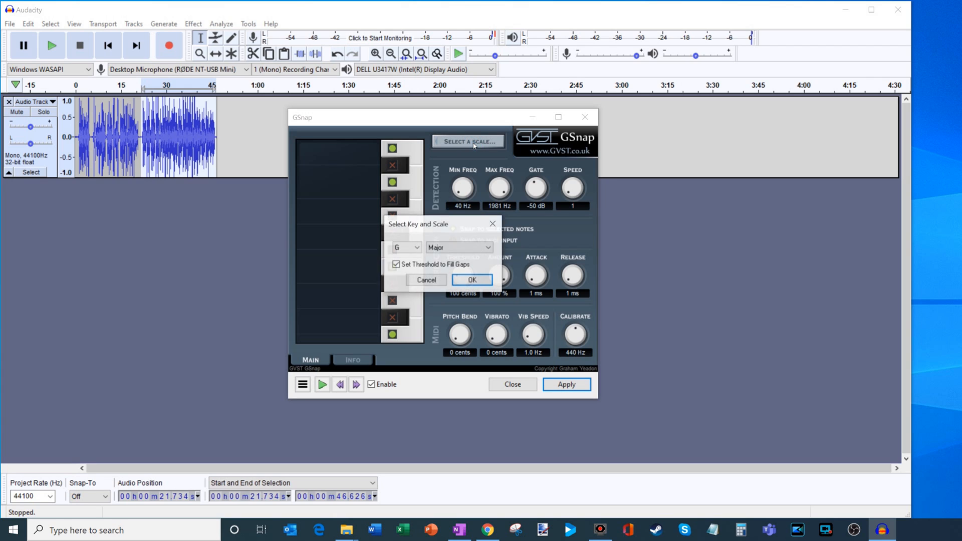
pyautogui.click(472, 279)
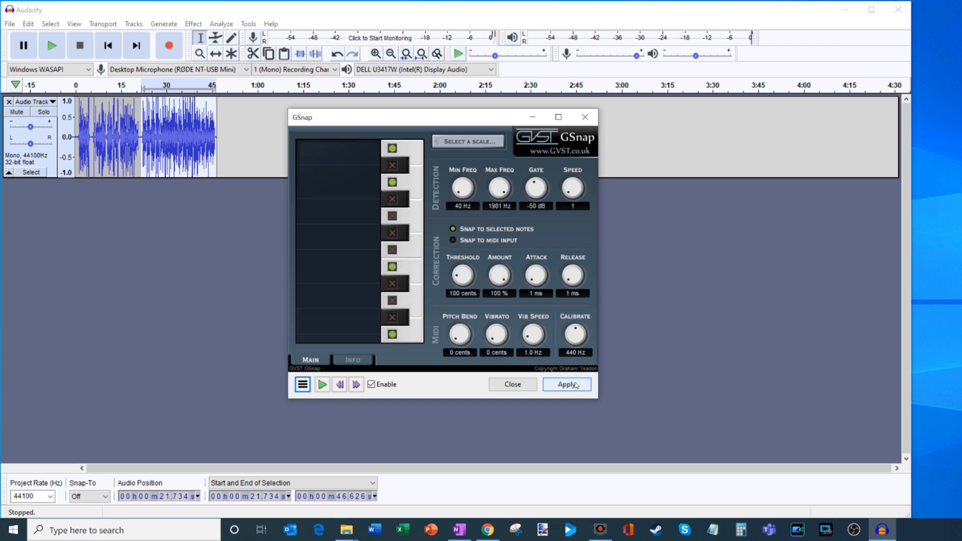
pyautogui.click(565, 384)
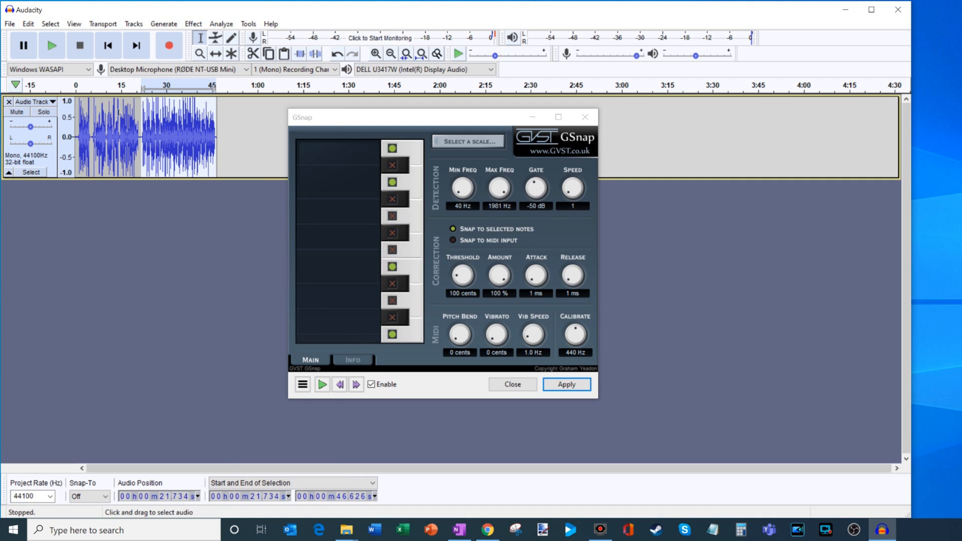
pyautogui.click(147, 134)
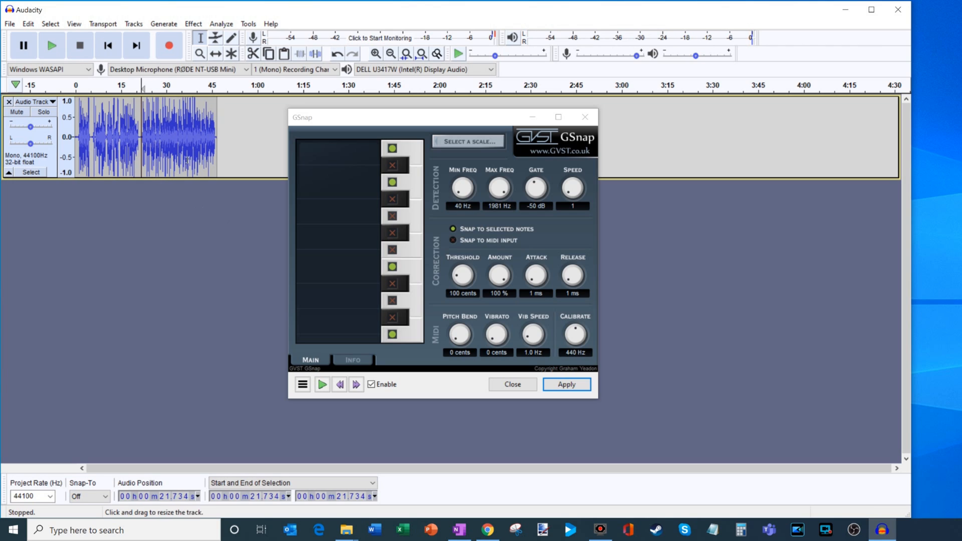
pyautogui.moveTo(186, 131)
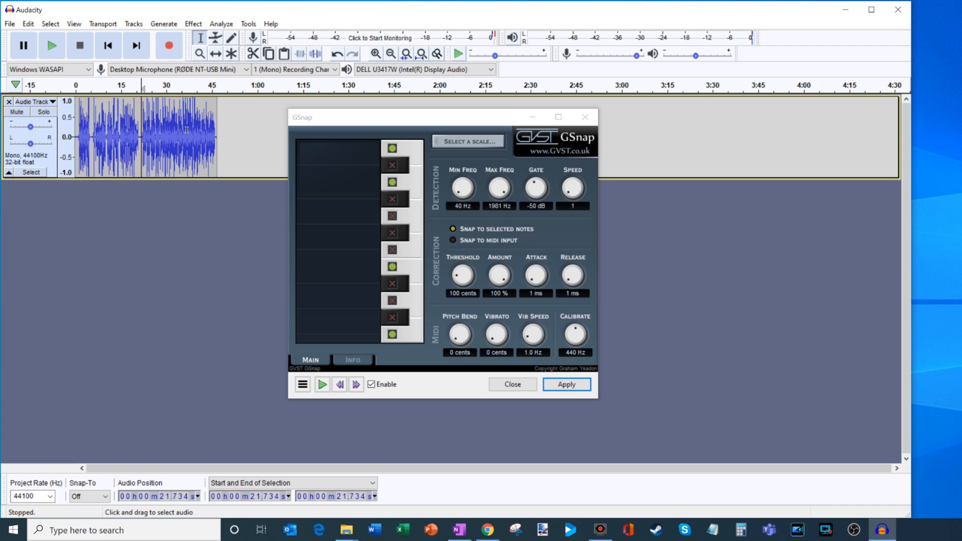
pyautogui.moveTo(362, 207)
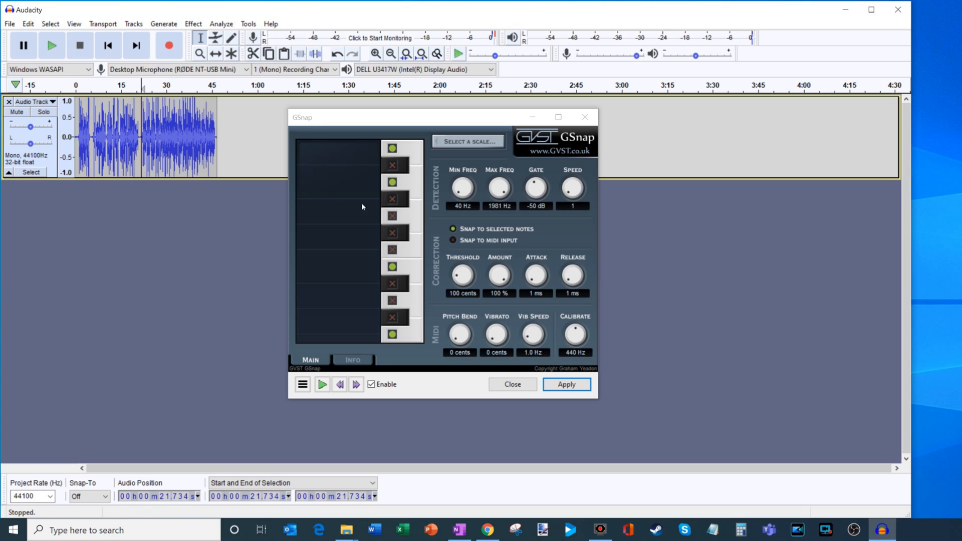
pyautogui.moveTo(178, 186)
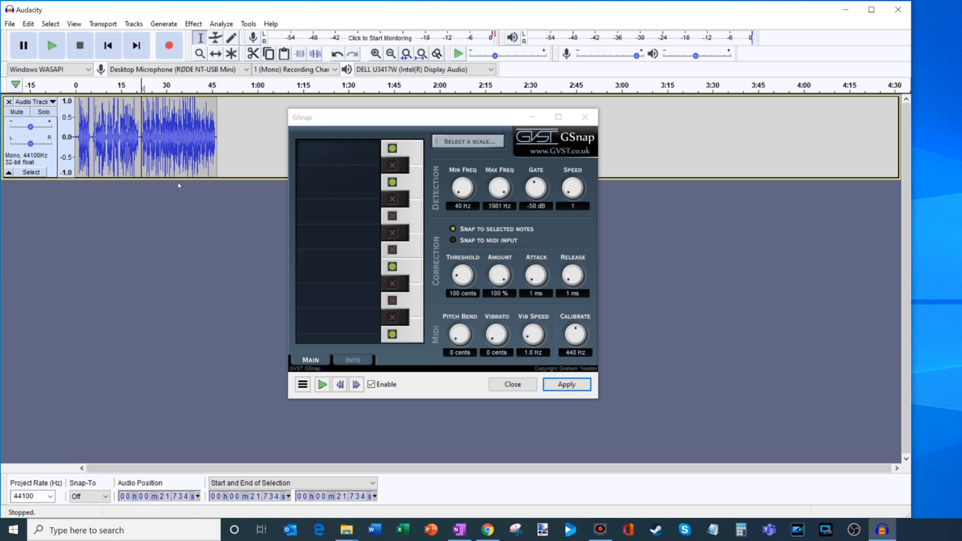